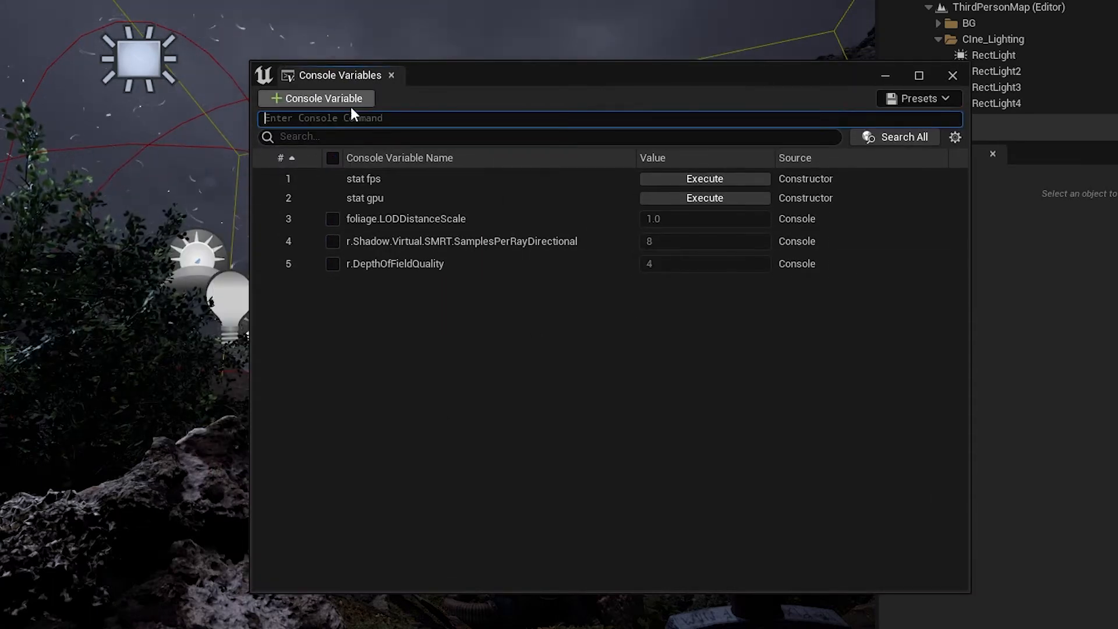
Step: Close the Console Variables window to return to the night-scene level viewport
{"action": "left_click", "coordinate": [951, 76]}
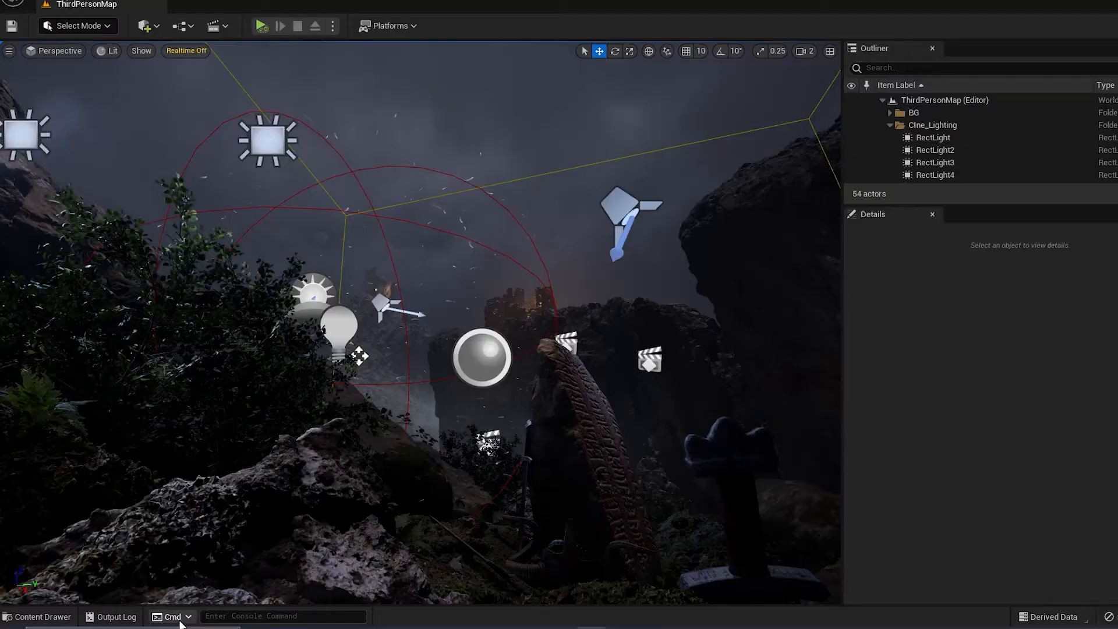
{"action": "left_click", "coordinate": [115, 616]}
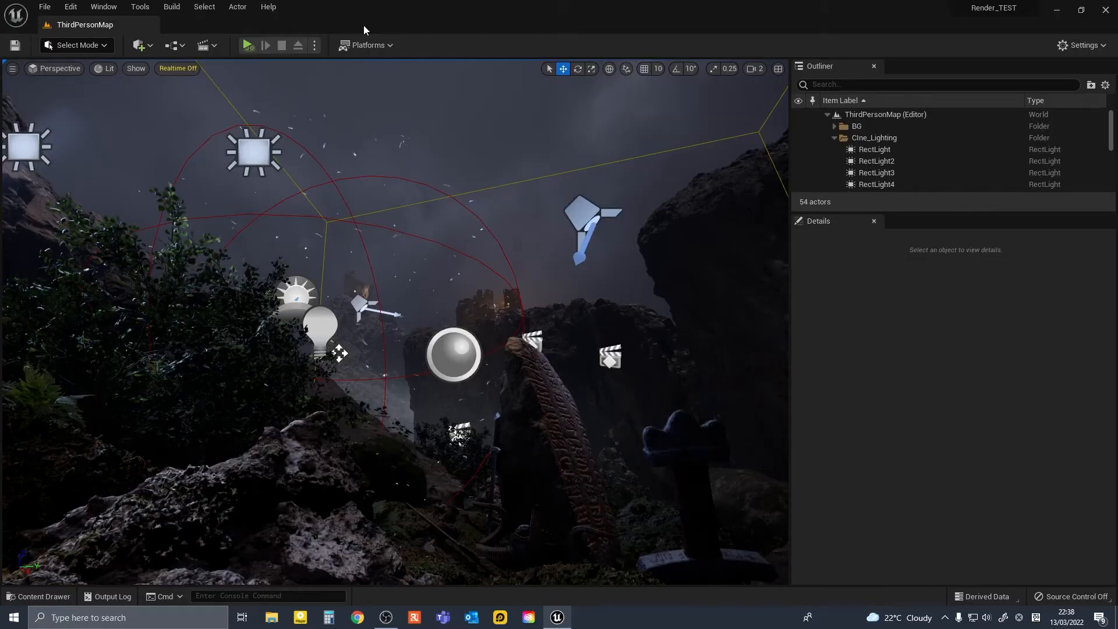
Step: Search Plugins for 'console' and enable Console Variables Editor (Beta)
{"action": "left_click", "coordinate": [70, 7]}
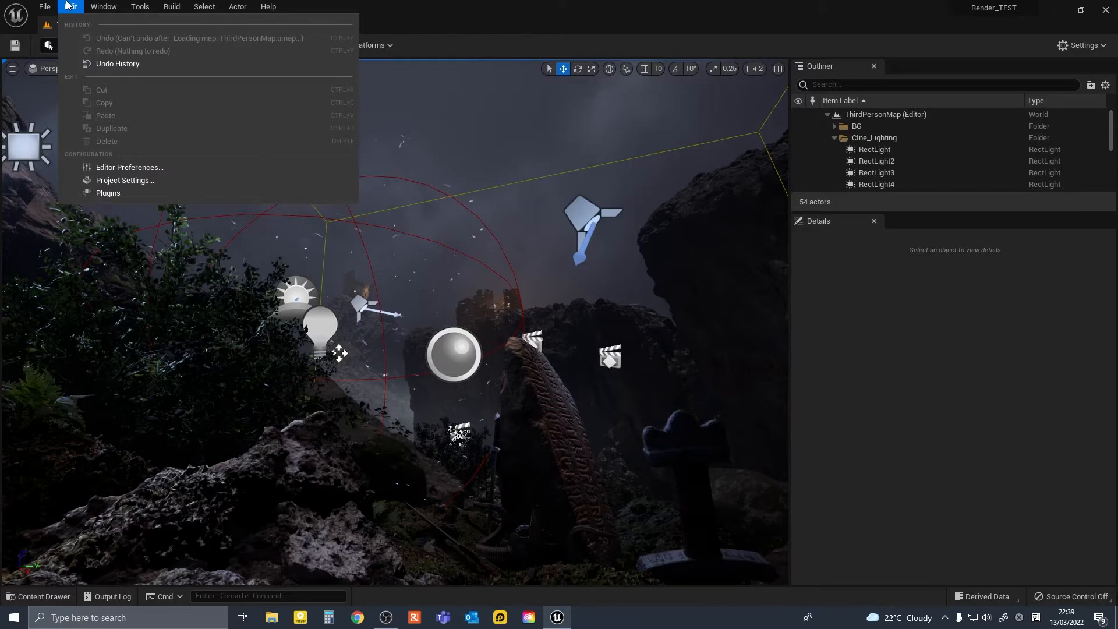
{"action": "left_click", "coordinate": [107, 193]}
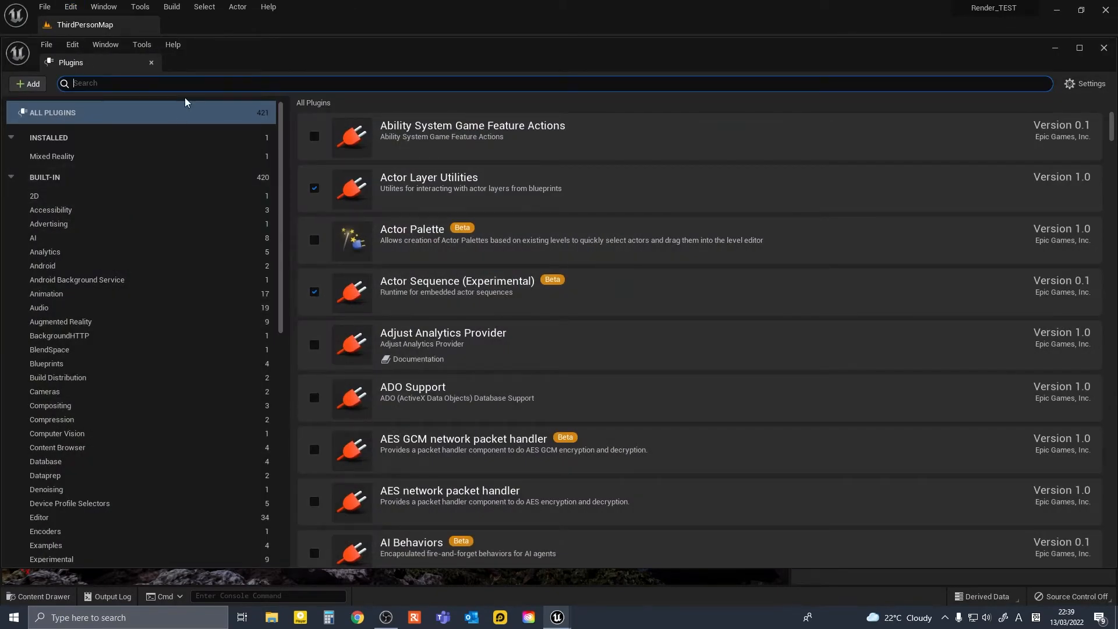
{"action": "type", "text": "console"}
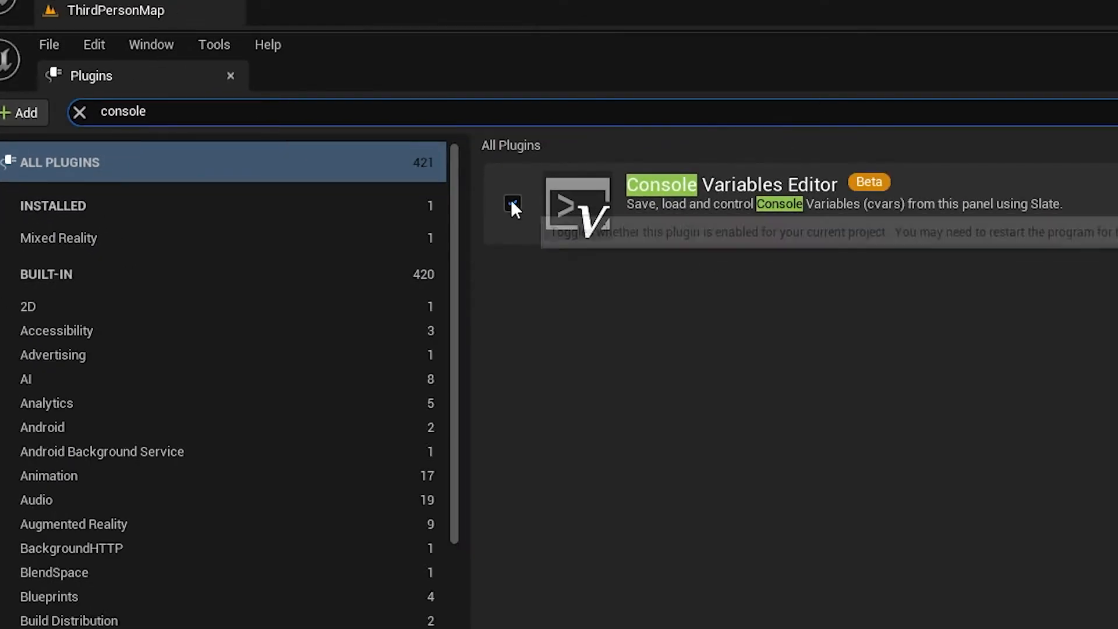
{"action": "left_click", "coordinate": [512, 204]}
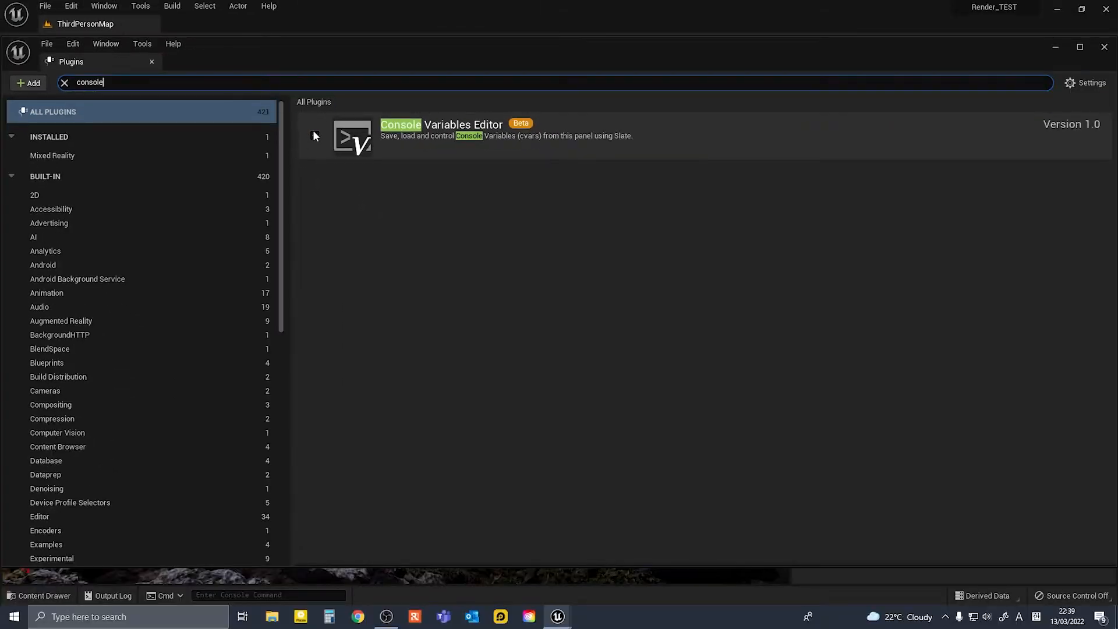
{"action": "left_click", "coordinate": [314, 135]}
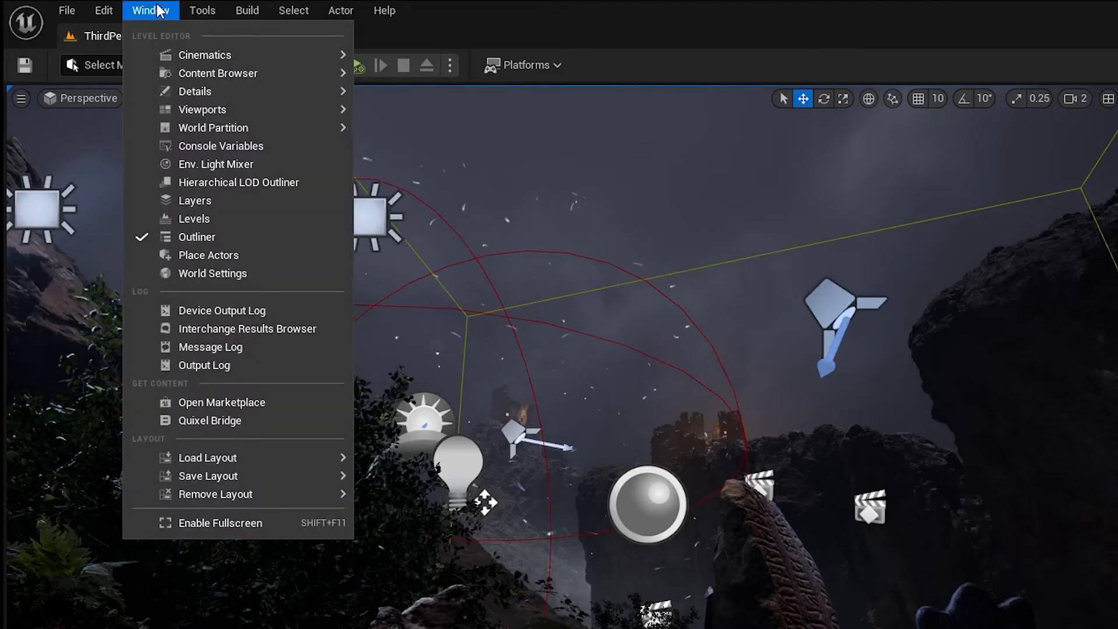
{"action": "mouse_move", "coordinate": [237, 146]}
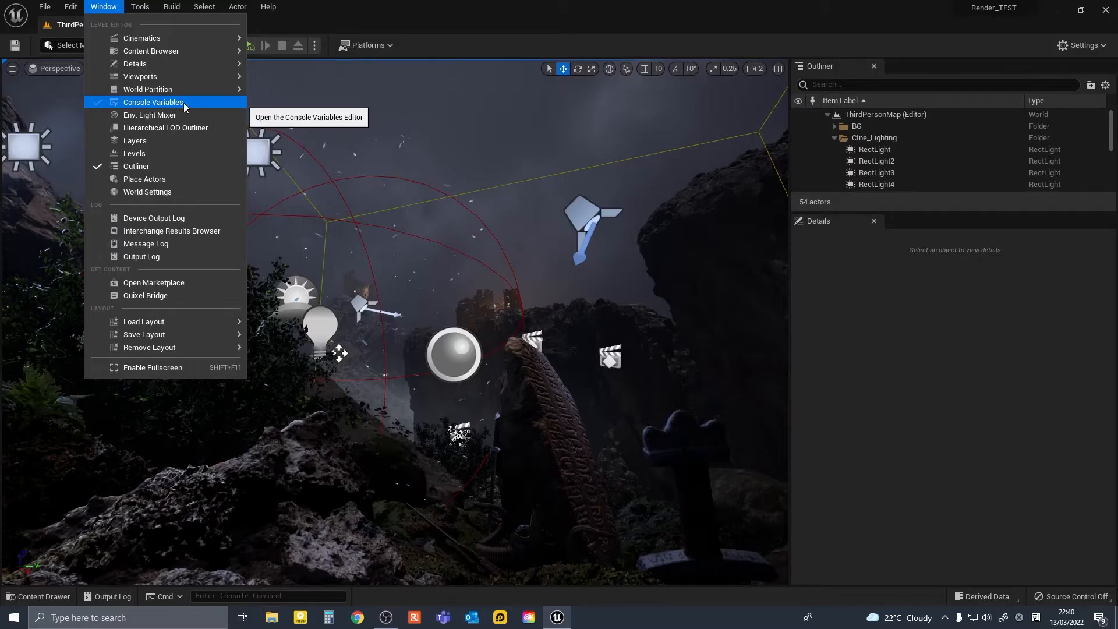
Step: Launch the Console Variables editor from the Window menu
{"action": "left_click", "coordinate": [153, 102]}
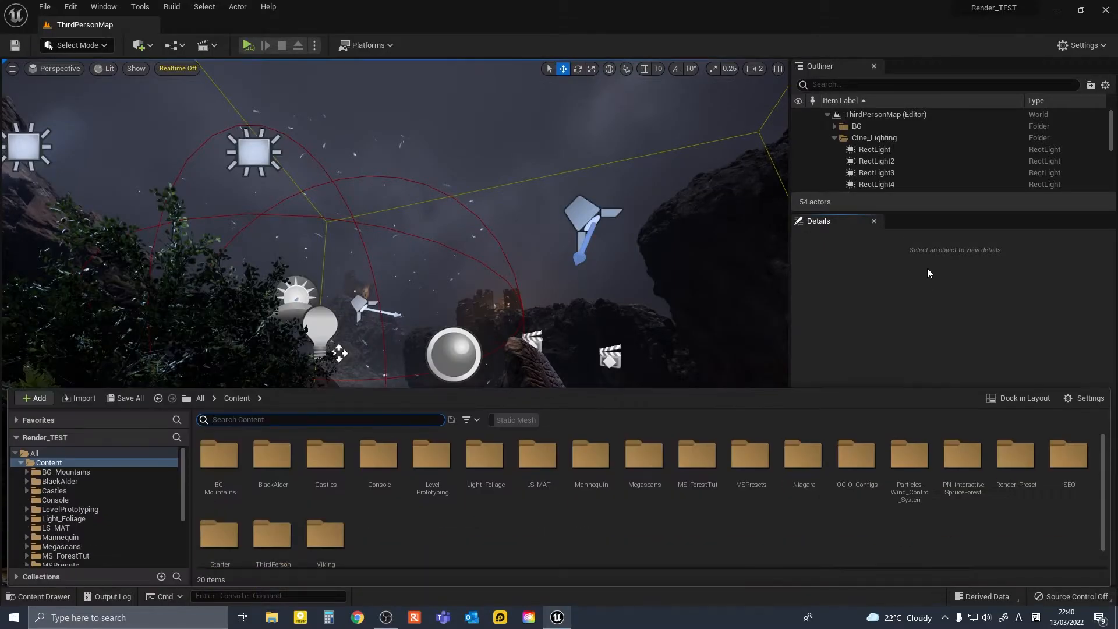
{"action": "mouse_move", "coordinate": [378, 460]}
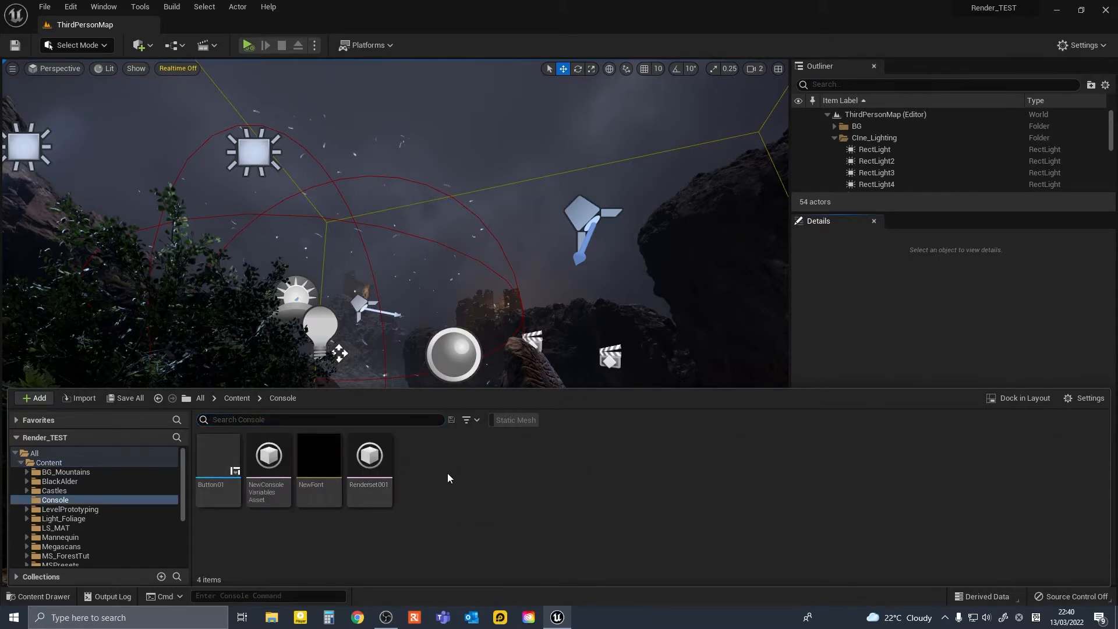
Step: Create the Showcase_CVAR_Collection Console Variable Collection in the Console folder and open it
{"action": "left_click", "coordinate": [35, 398]}
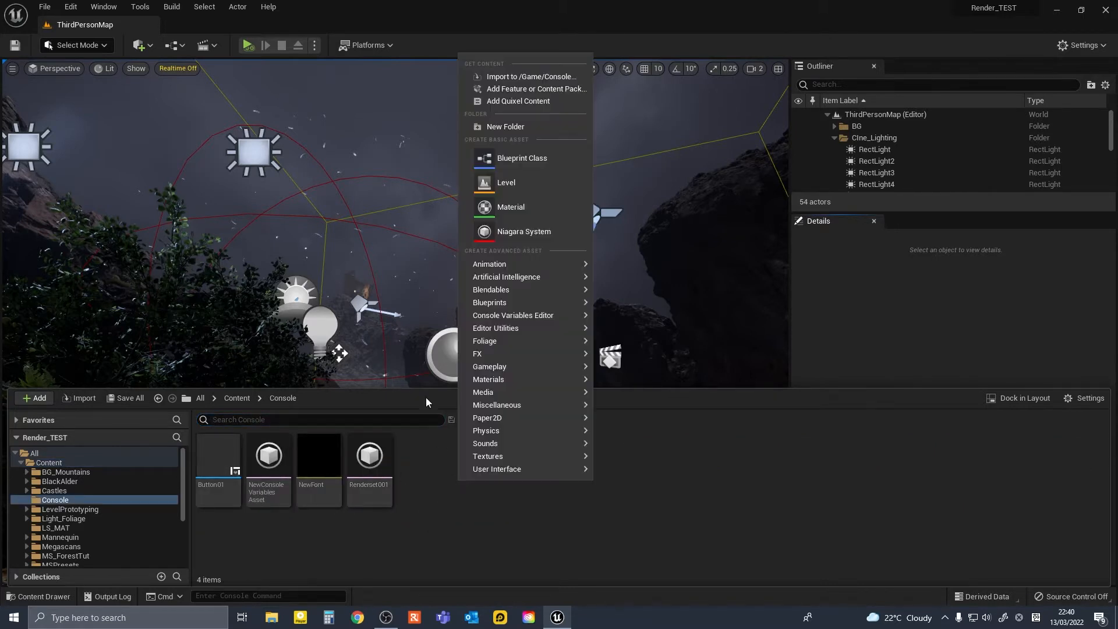
{"action": "mouse_move", "coordinate": [512, 315]}
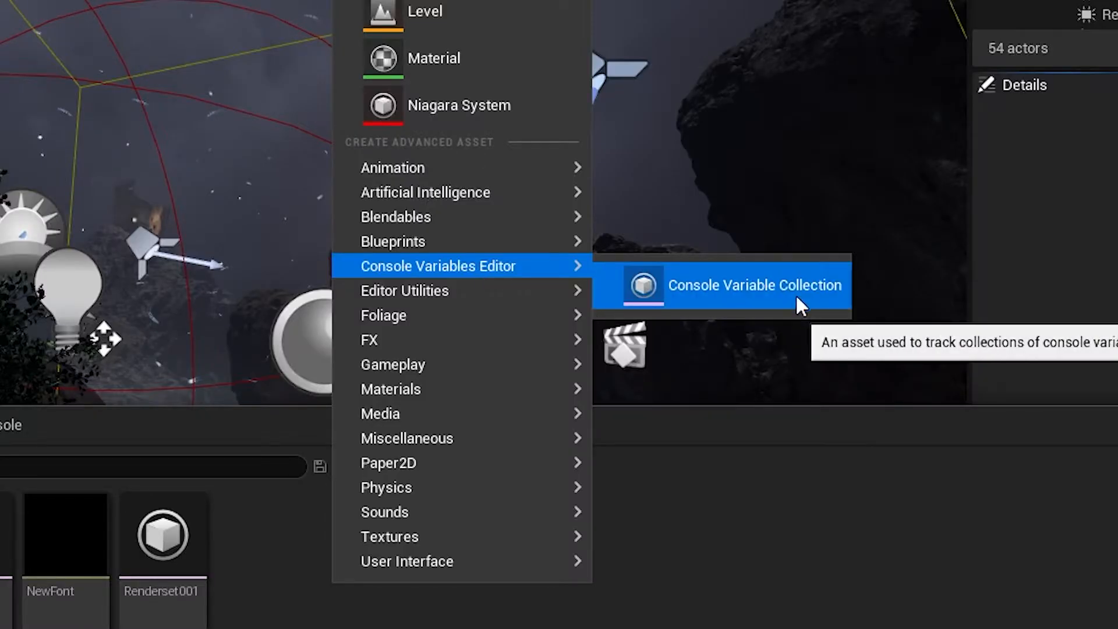
{"action": "left_click", "coordinate": [755, 285]}
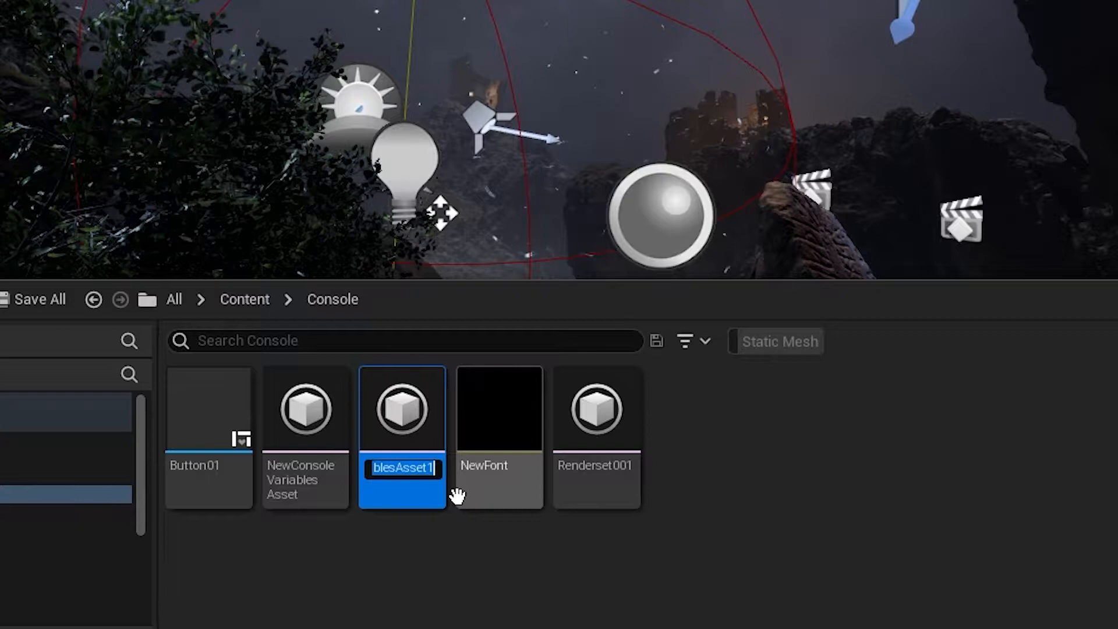
{"action": "type", "text": "Base_CVAR_Collection"}
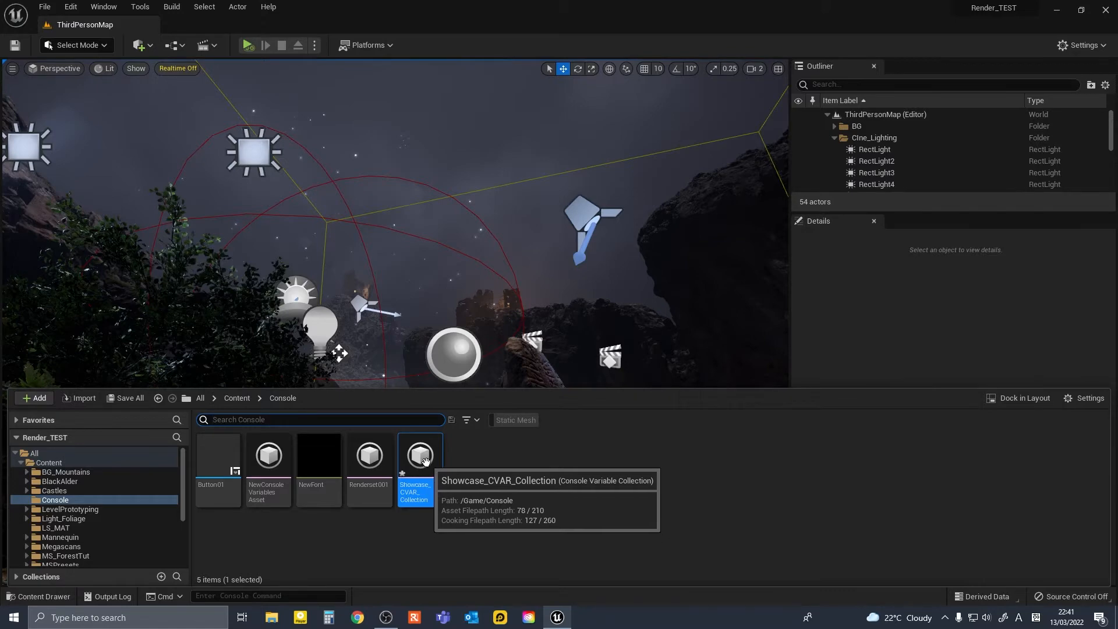
{"action": "double_click", "coordinate": [419, 455]}
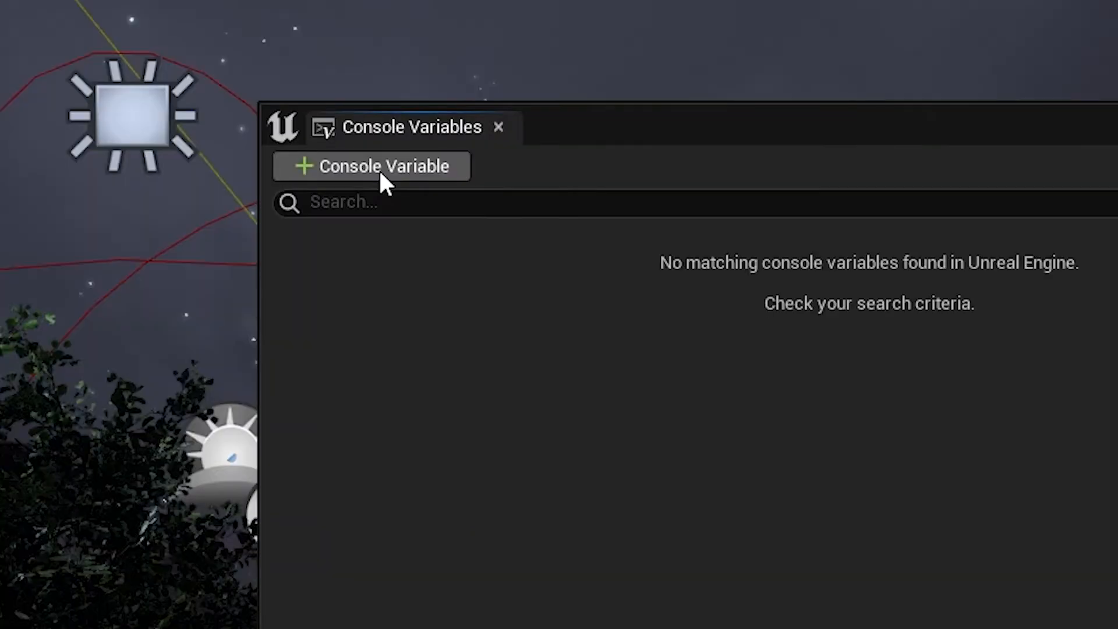
Step: Add stat fps, stat gpu, foliage and r.Shadow.Virtual entries to the collection
{"action": "left_click", "coordinate": [373, 166]}
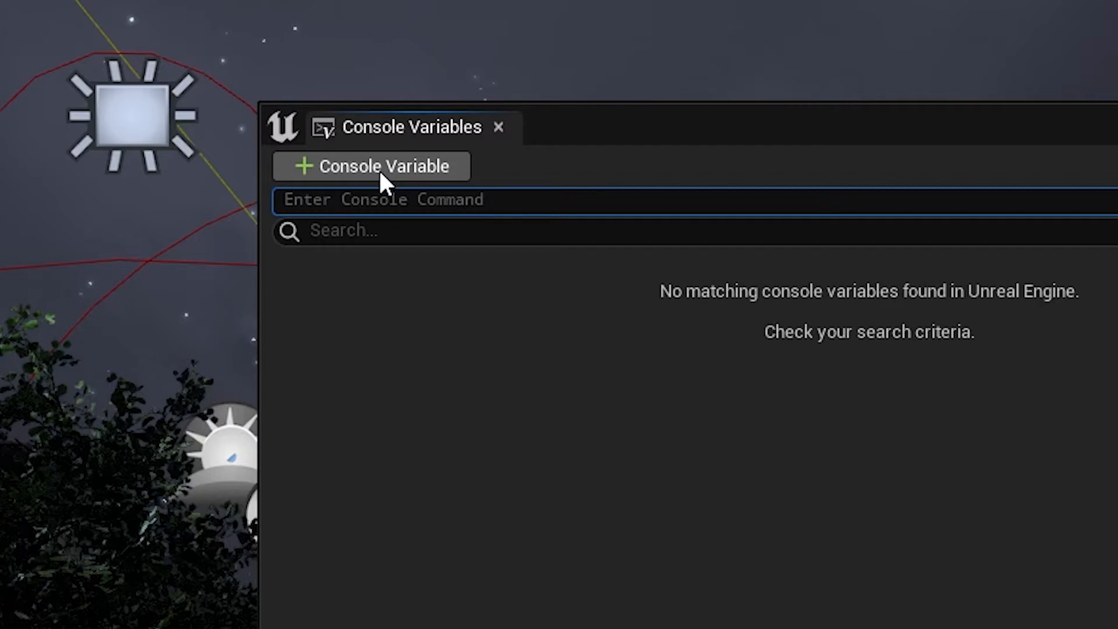
{"action": "type", "text": "stat"}
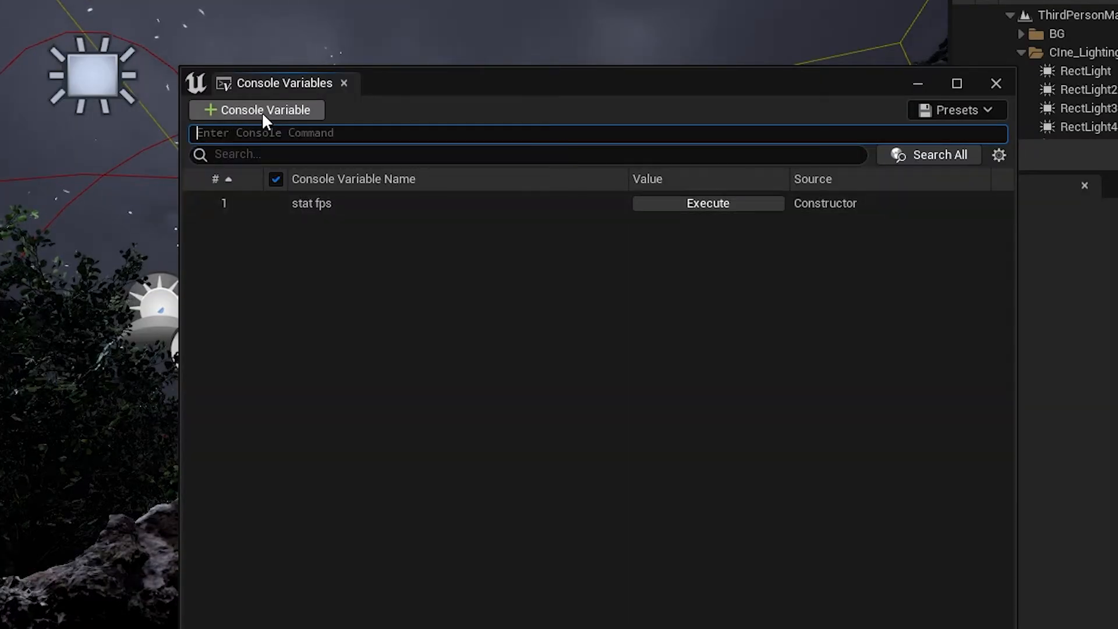
{"action": "type", "text": "stat gp"}
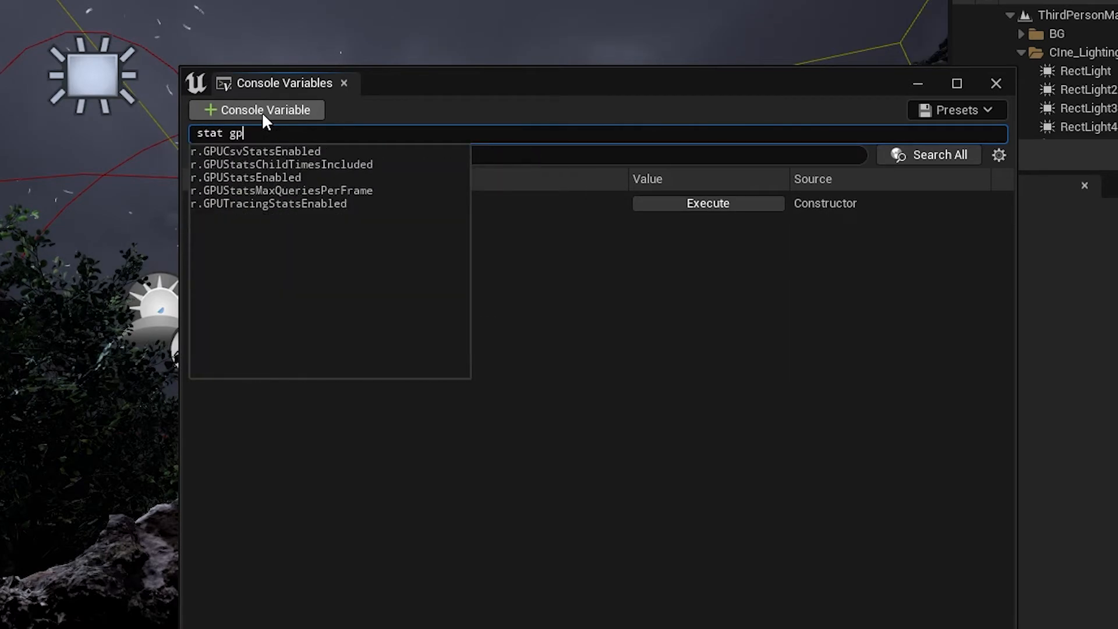
{"action": "key", "text": "enter"}
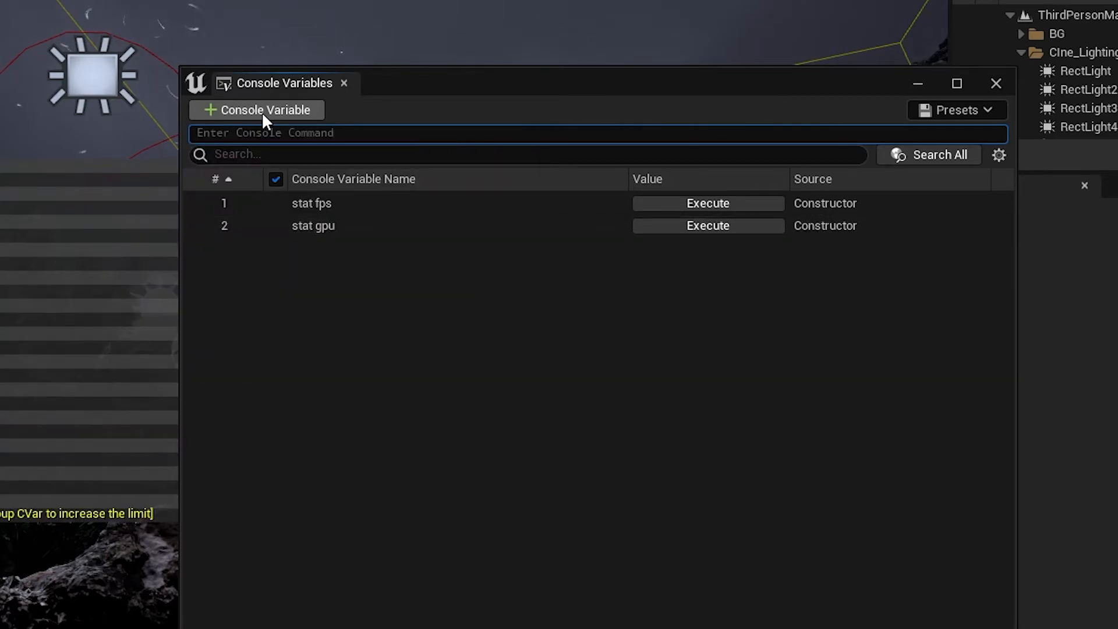
{"action": "type", "text": "folia"}
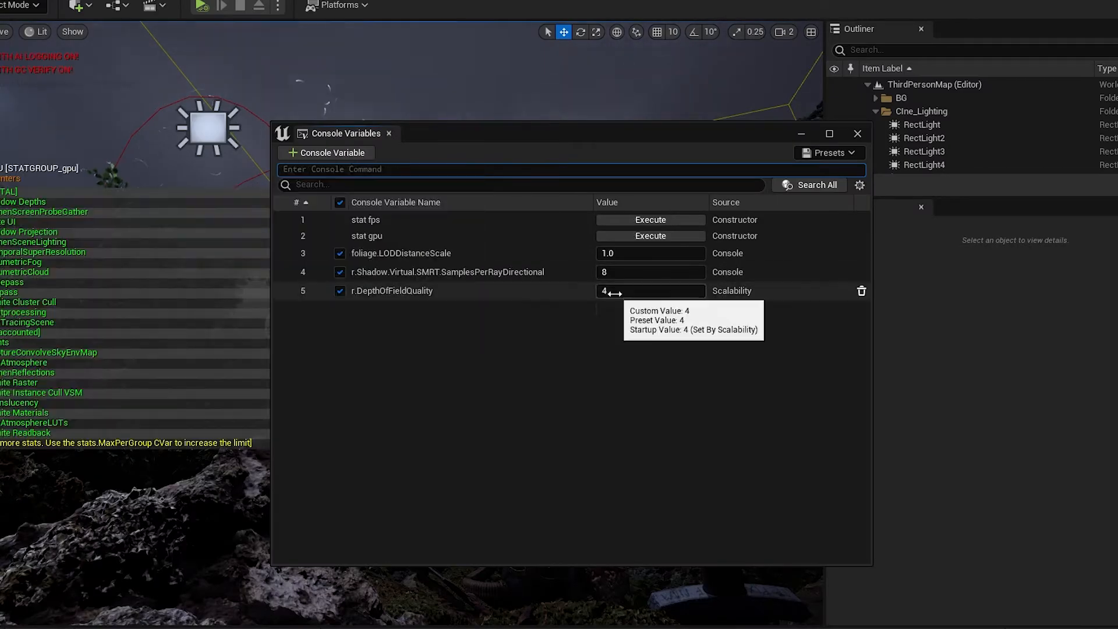
{"action": "type", "text": "r.shadow.vir"}
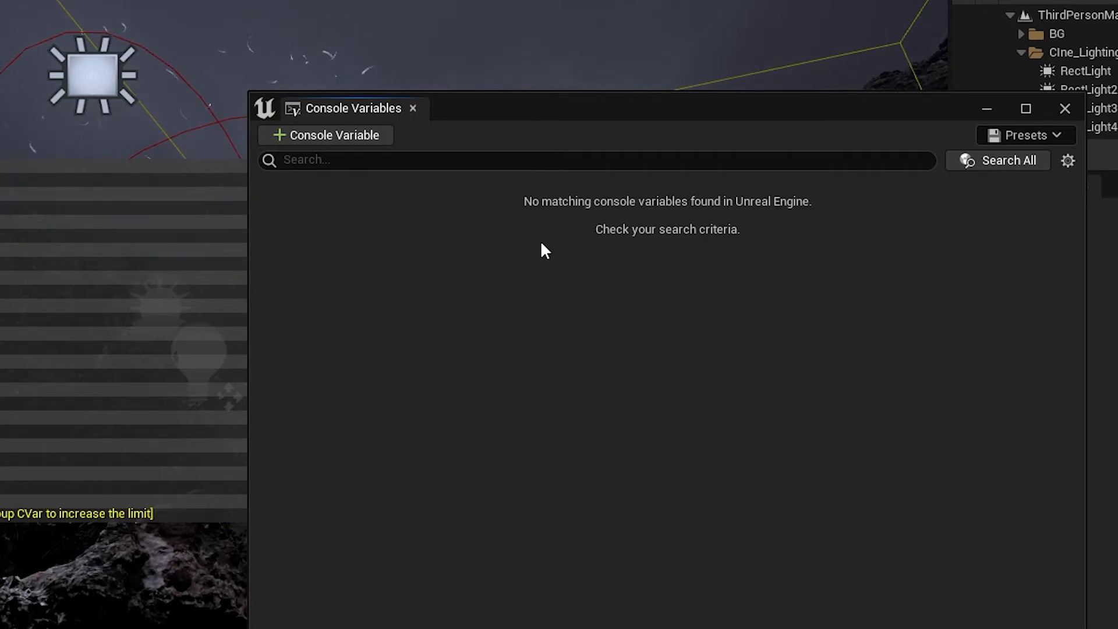
Step: Add r.Shadow.Virtual.SMRT shadow variables and look up r.RayTracing.Reflections cvars
{"action": "type", "text": "r.shadow.virtual.smr"}
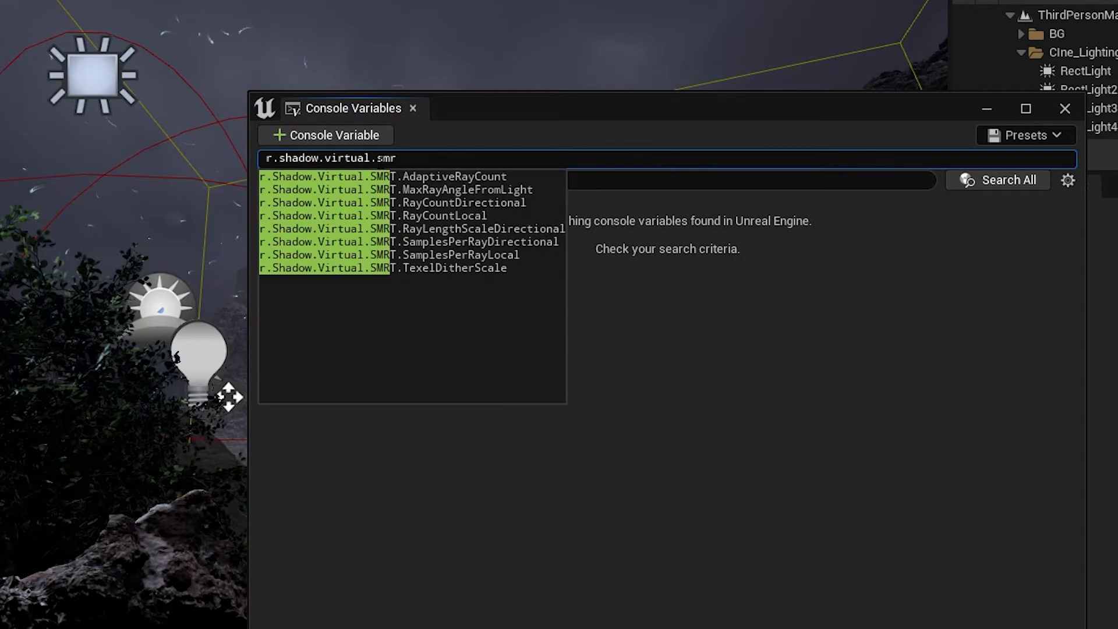
{"action": "type", "text": "t"}
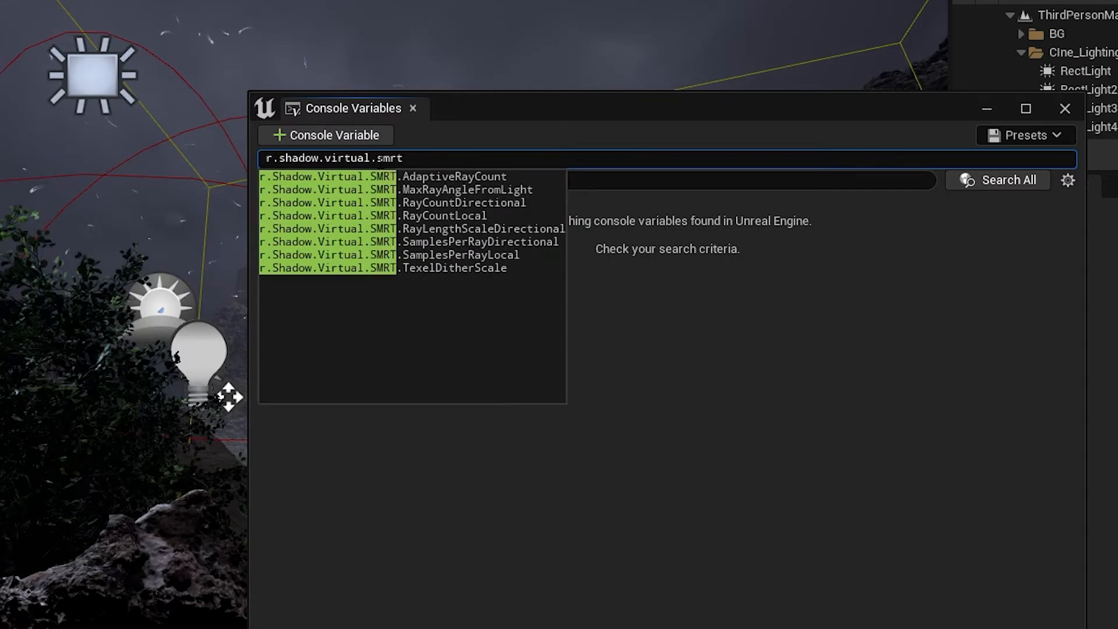
{"action": "left_click", "coordinate": [454, 176]}
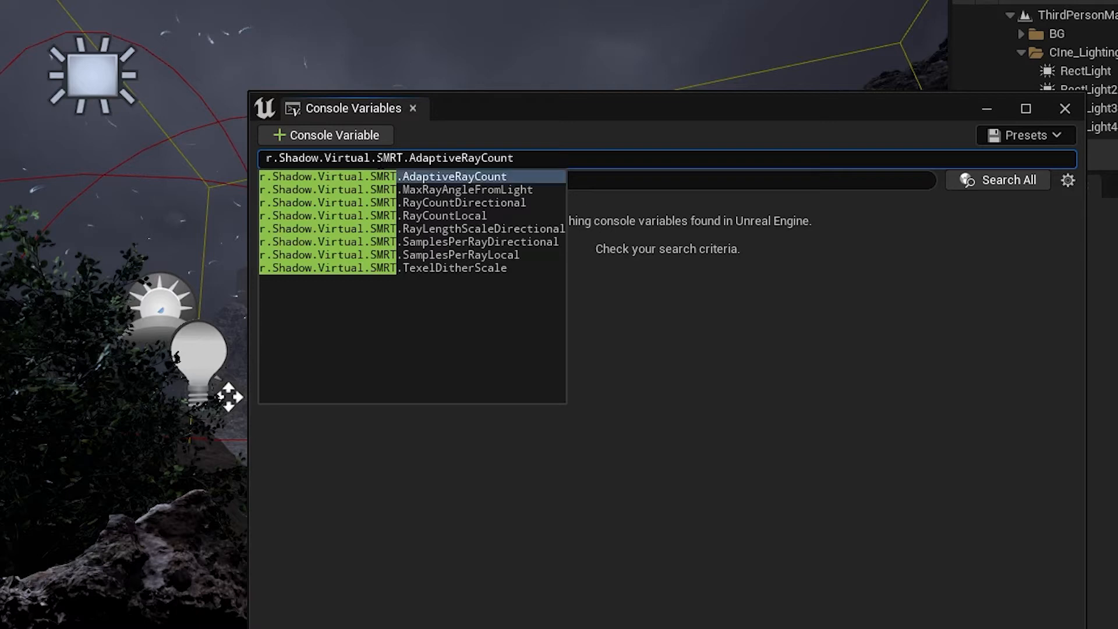
{"action": "left_click", "coordinate": [480, 242]}
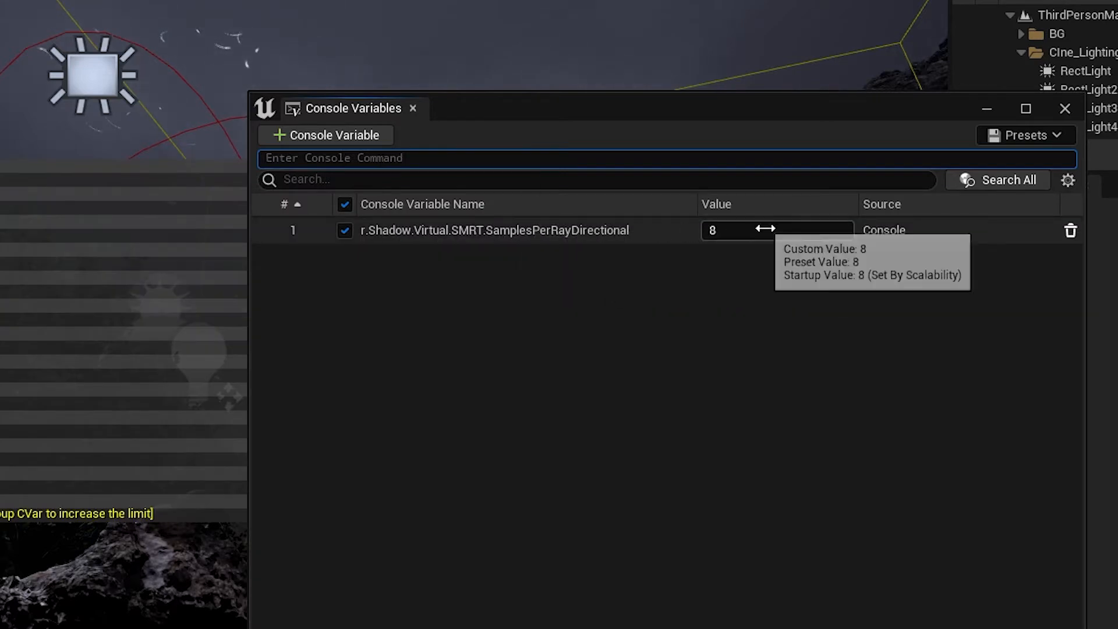
{"action": "type", "text": "r.raytracing.reflections."}
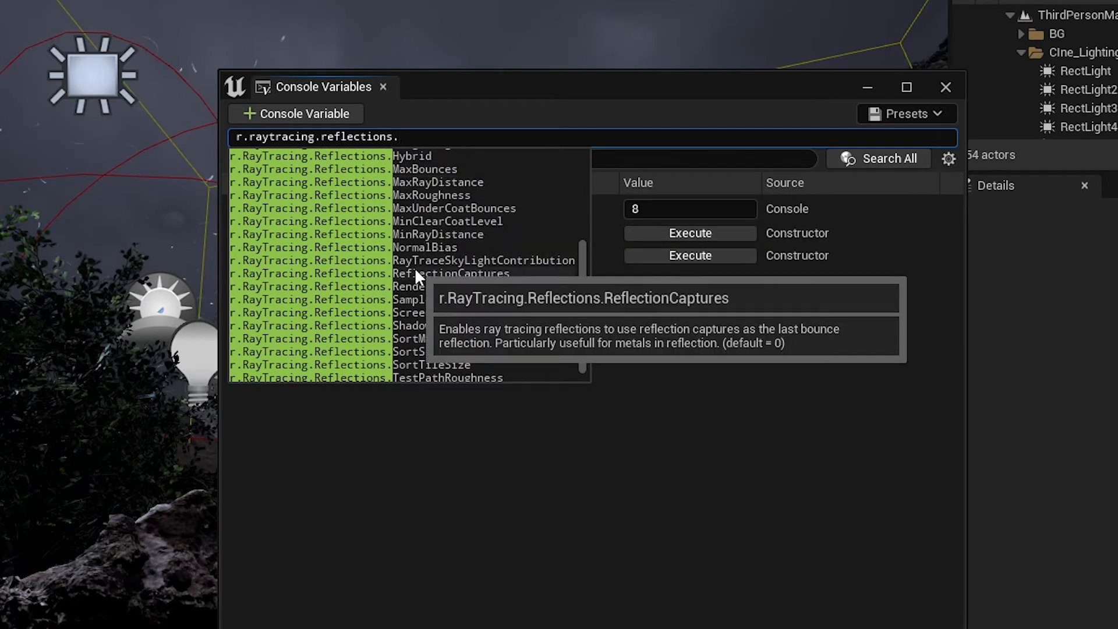
{"action": "mouse_move", "coordinate": [417, 307]}
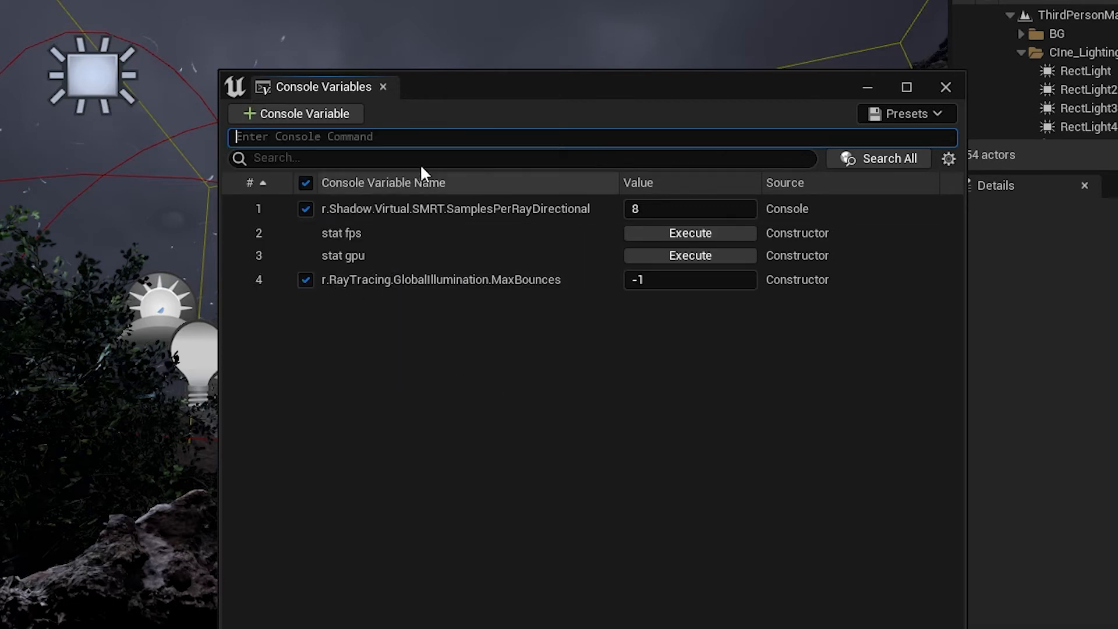
{"action": "mouse_move", "coordinate": [460, 208]}
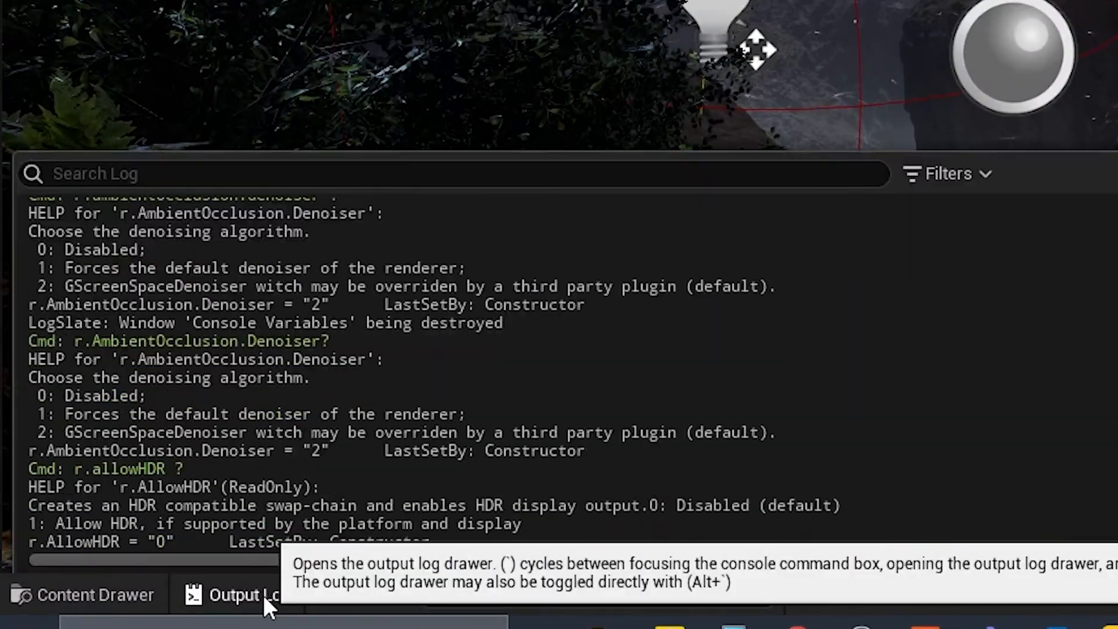
Step: Query the r.AmbientOcclusion.Method cvar in the command box
{"action": "type", "text": "r.ambientocclusion.method"}
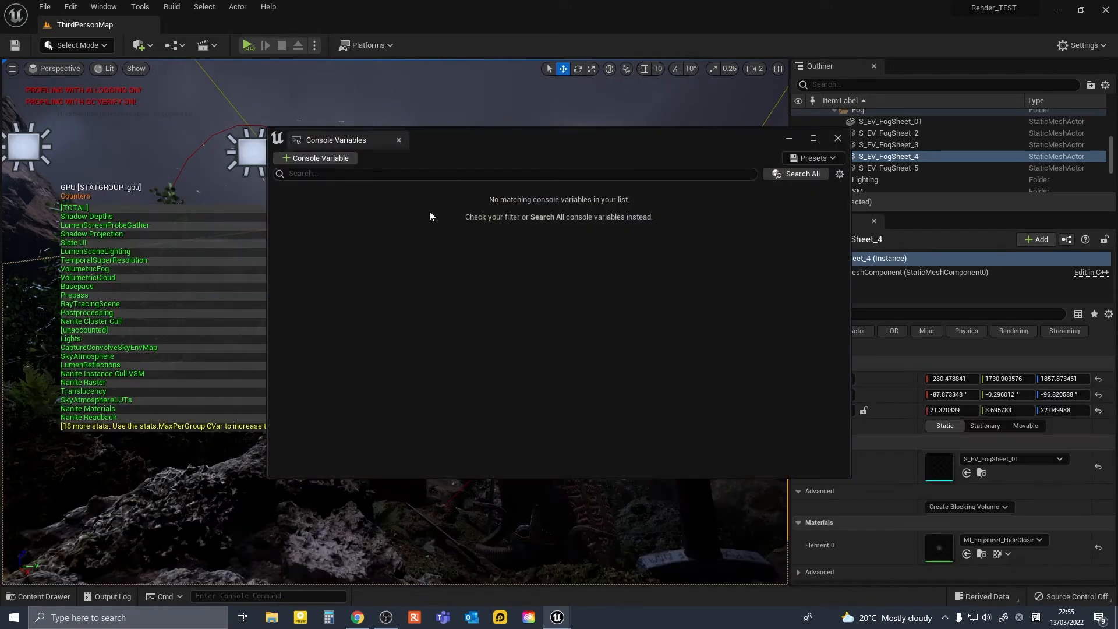
{"action": "mouse_move", "coordinate": [517, 306]}
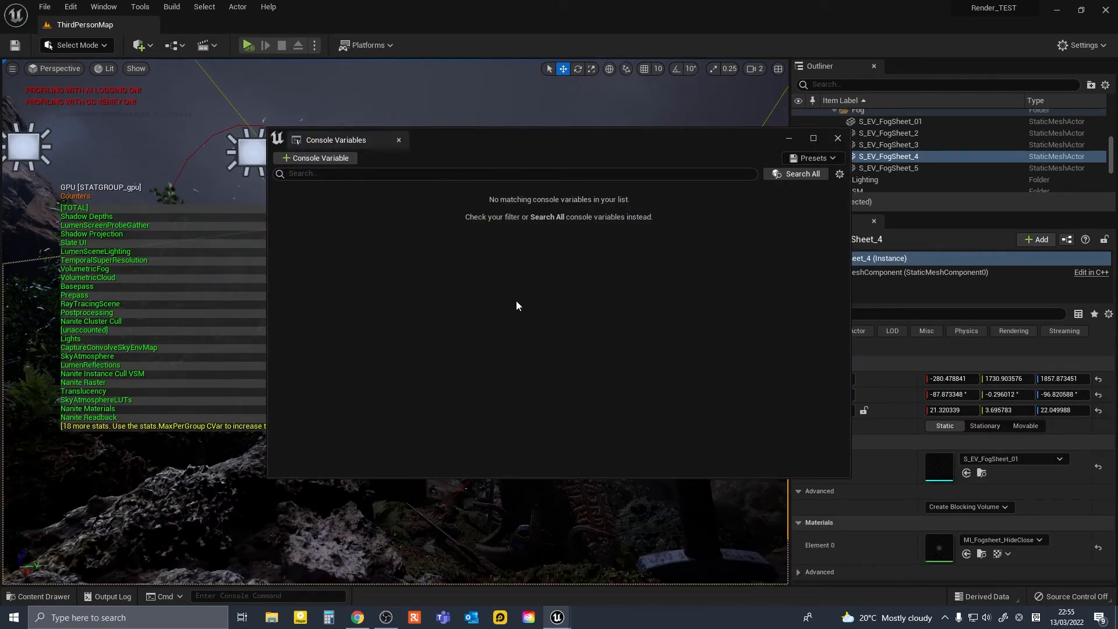
Step: Review the path tracing and foliage entries, then close the Console Variables tab
{"action": "left_click", "coordinate": [811, 158]}
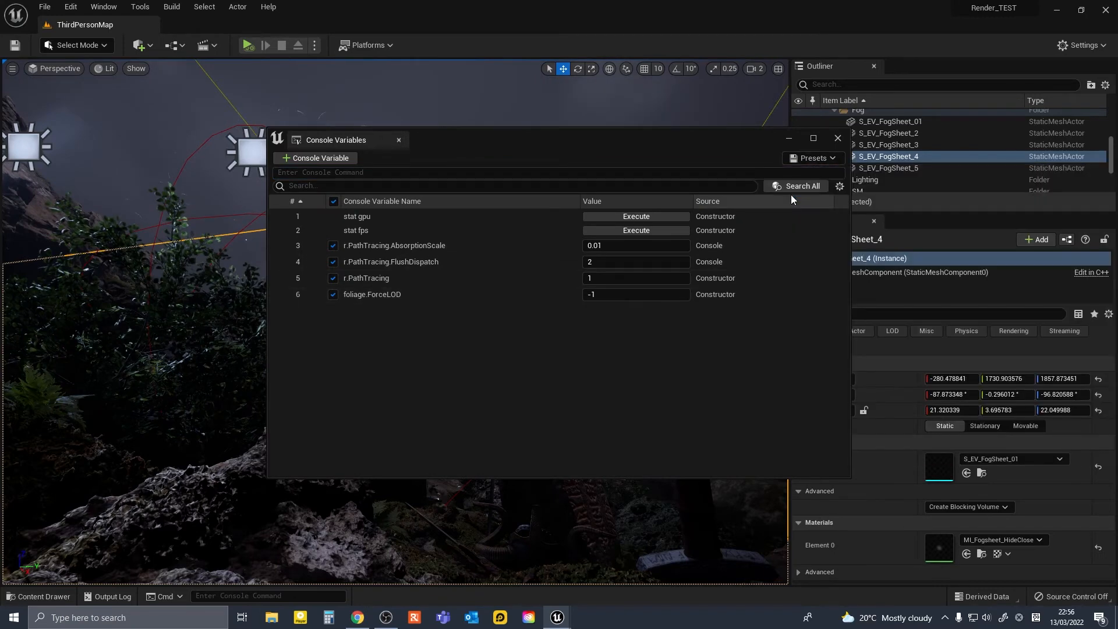
{"action": "mouse_move", "coordinate": [400, 143]}
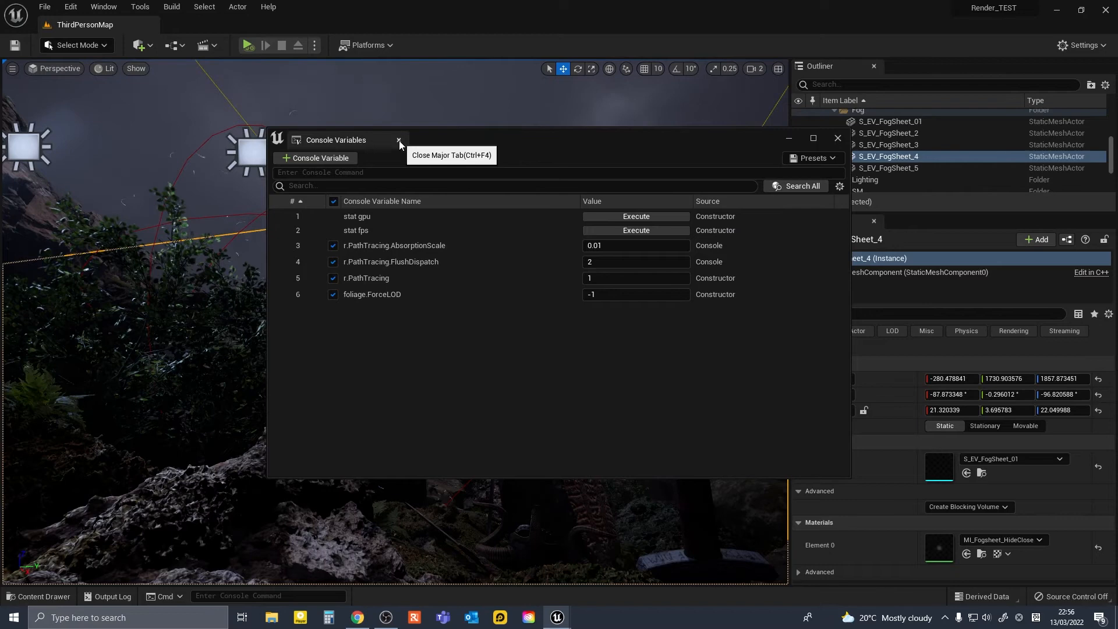
{"action": "left_click", "coordinate": [398, 140]}
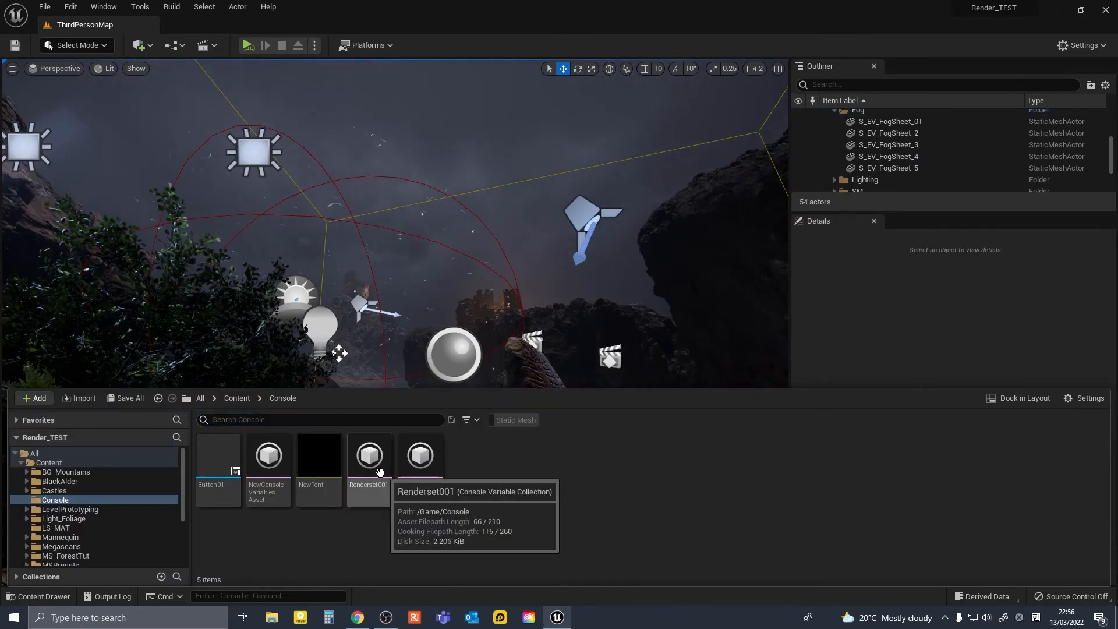
Step: Open Renderset001 docked beside Details and enter r.ray in the command box
{"action": "double_click", "coordinate": [369, 455]}
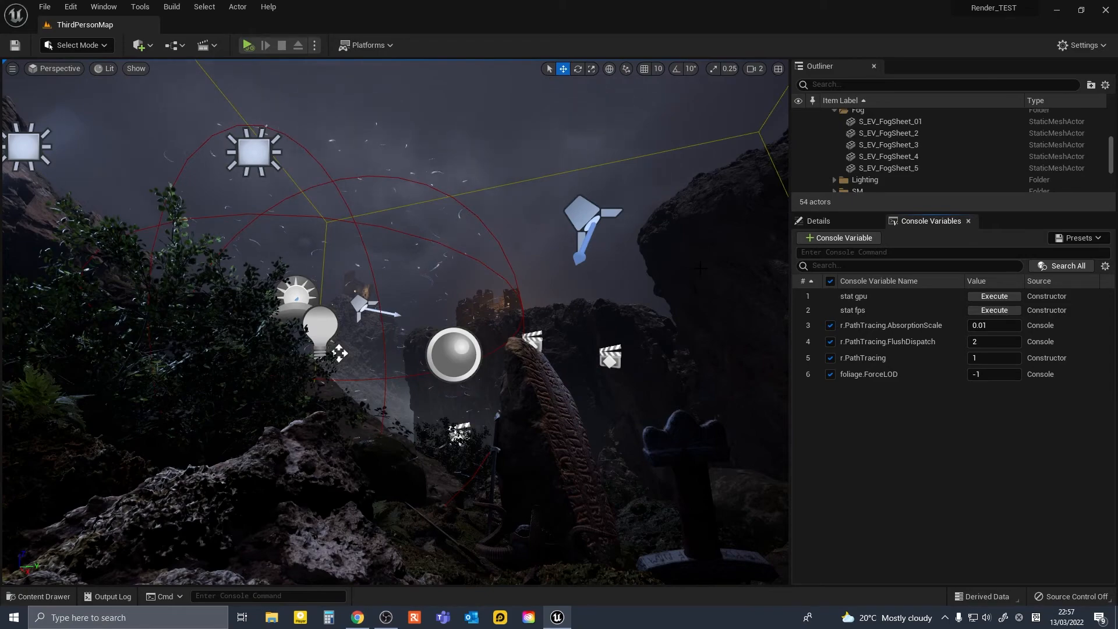
{"action": "type", "text": "r.ray"}
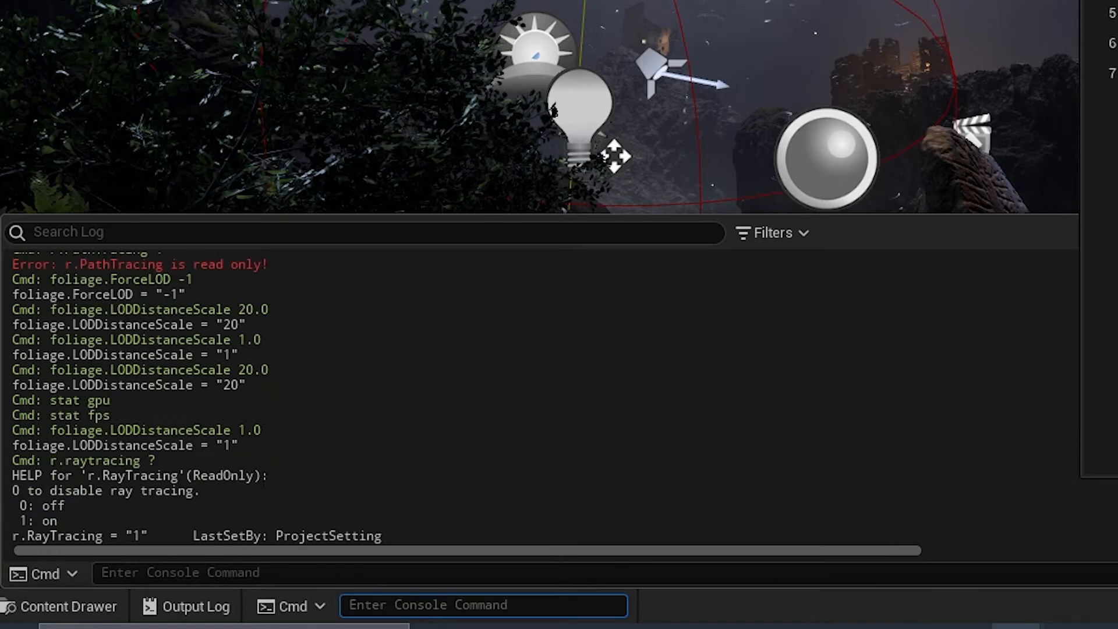
Step: Look up foliage commands by entering 'folia' in the Cmd field
{"action": "type", "text": "folia"}
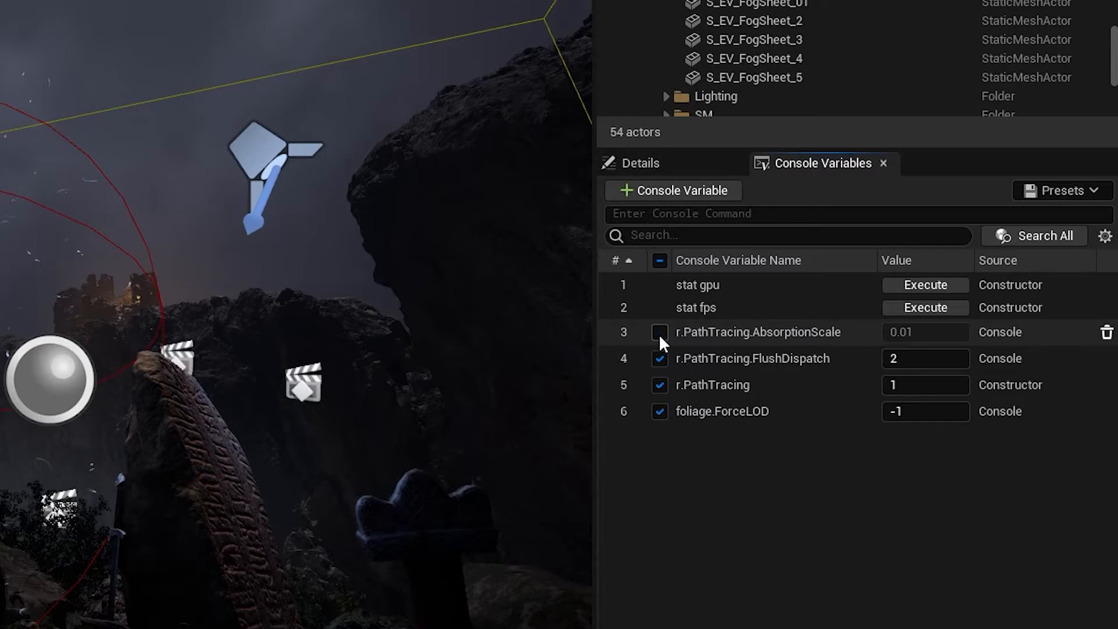
Step: Disable r.PathTracing.FlushDispatch, then re-enable all the listed console variables
{"action": "left_click", "coordinate": [658, 358]}
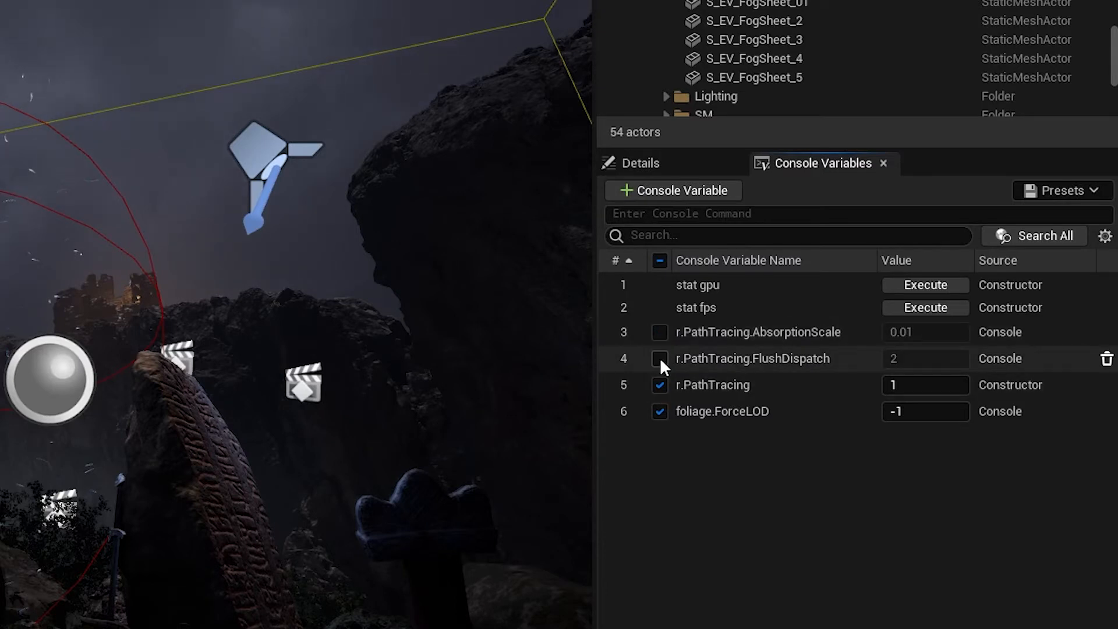
{"action": "left_click", "coordinate": [659, 358]}
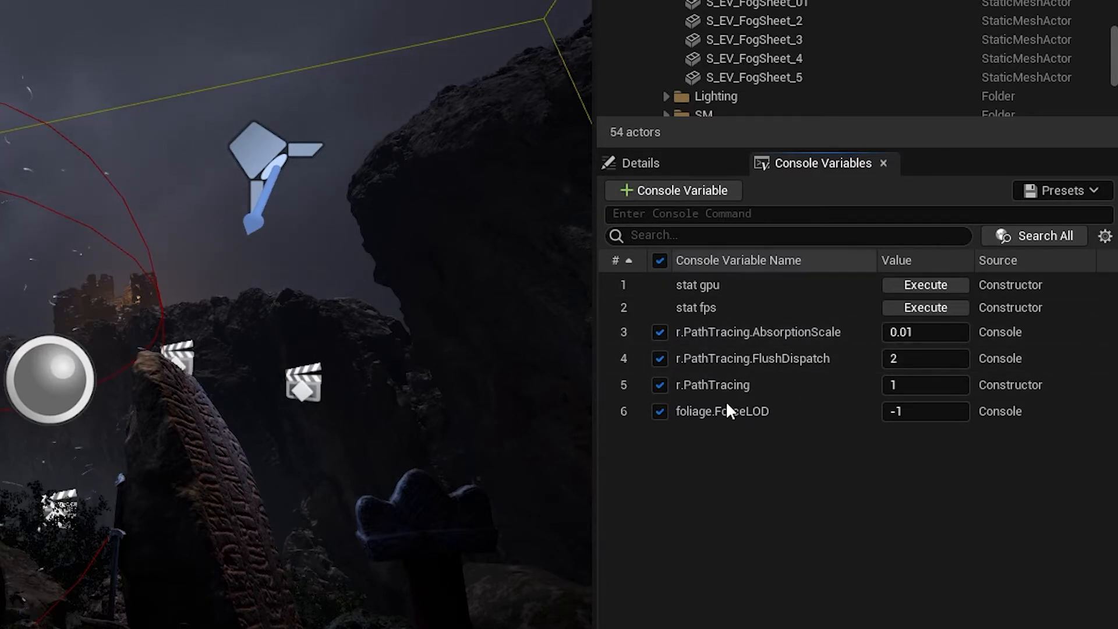
{"action": "left_click", "coordinate": [925, 307]}
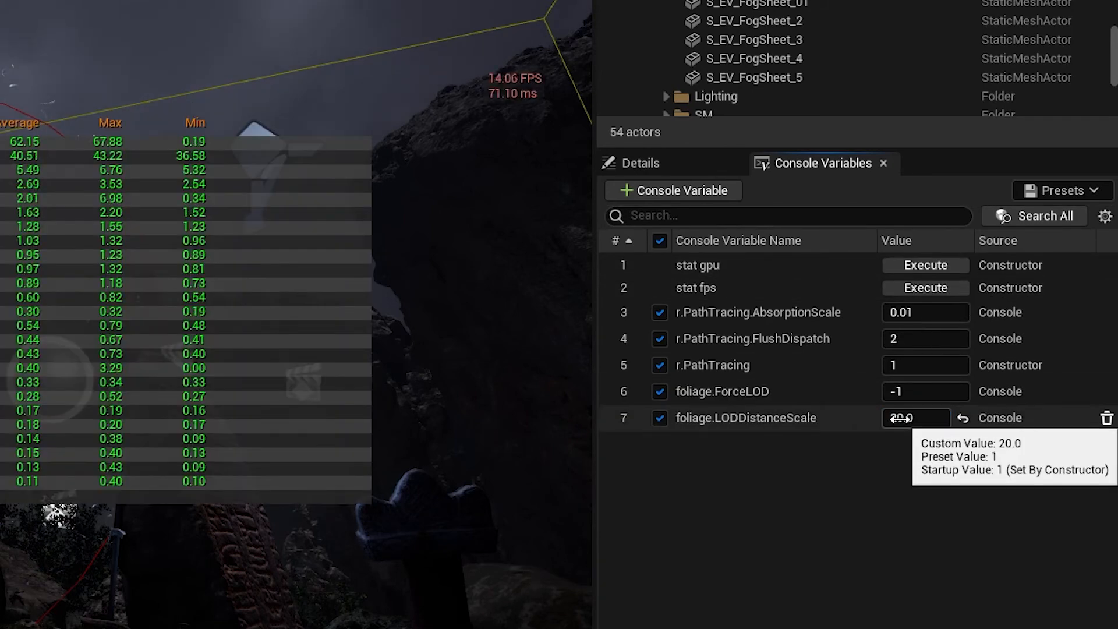
Step: Edit the foliage.LODDistanceScale value, trying 1.0 and 20.0 to compare foliage
{"action": "left_click", "coordinate": [916, 418]}
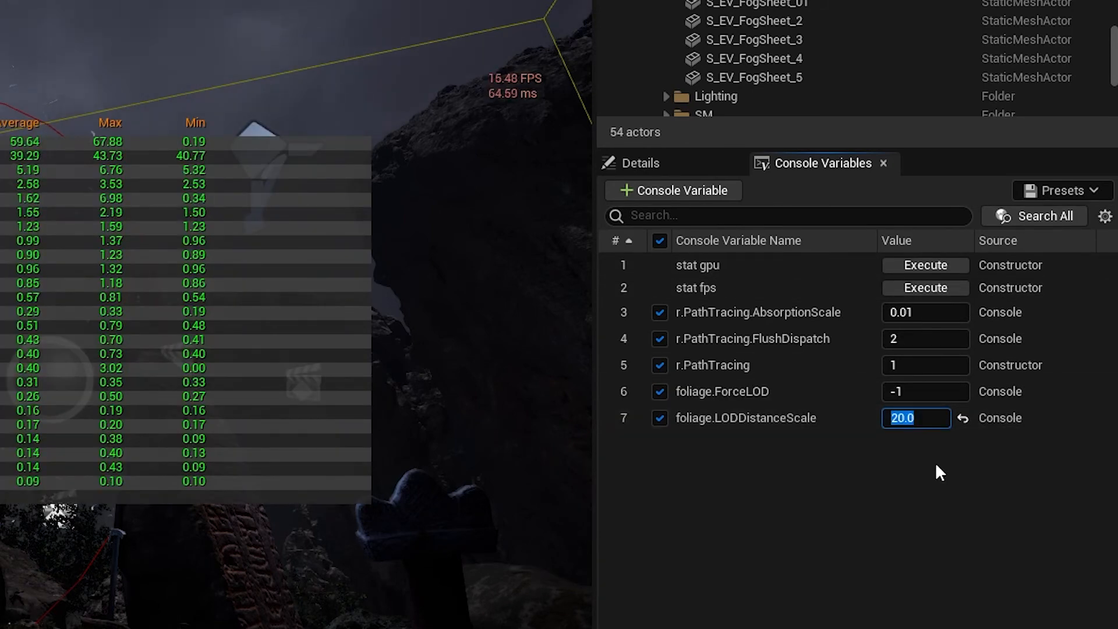
{"action": "type", "text": "1.0"}
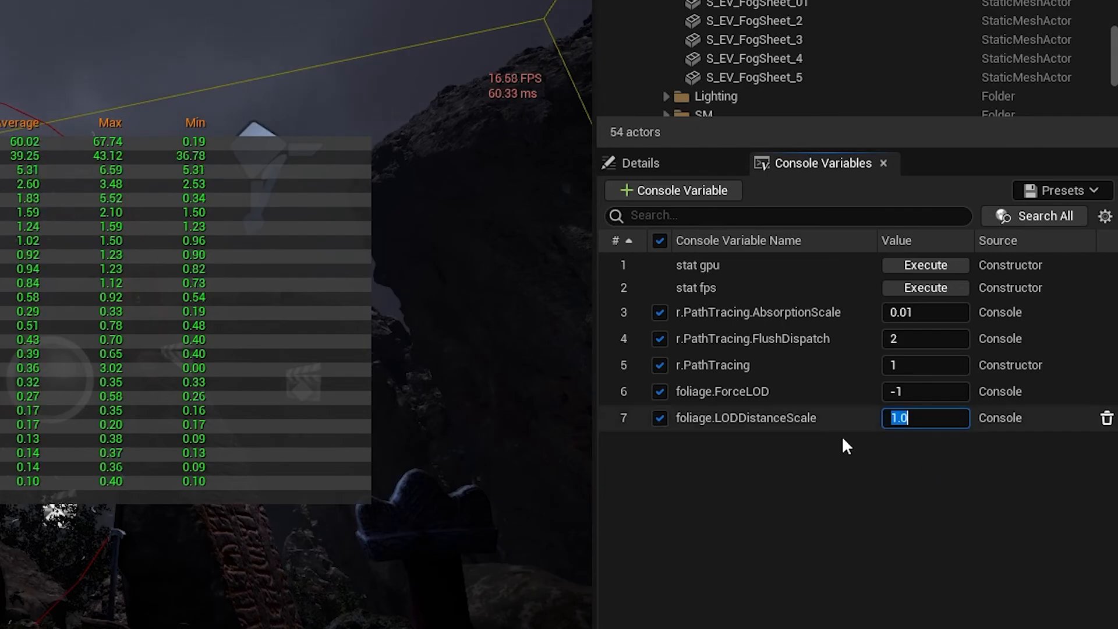
{"action": "type", "text": "20.0"}
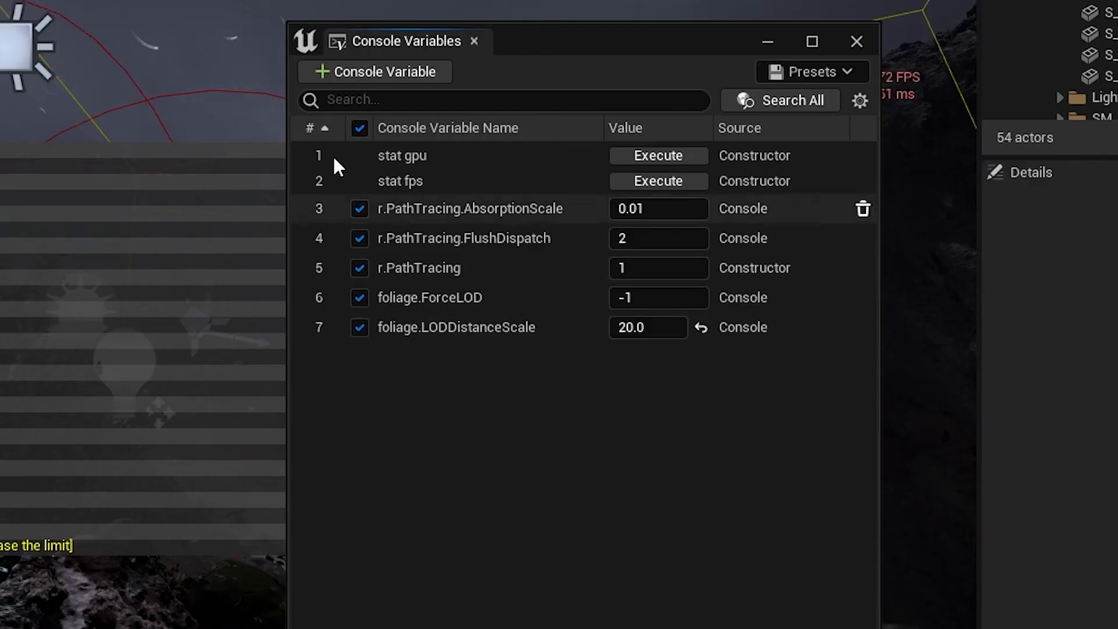
{"action": "left_click", "coordinate": [359, 128]}
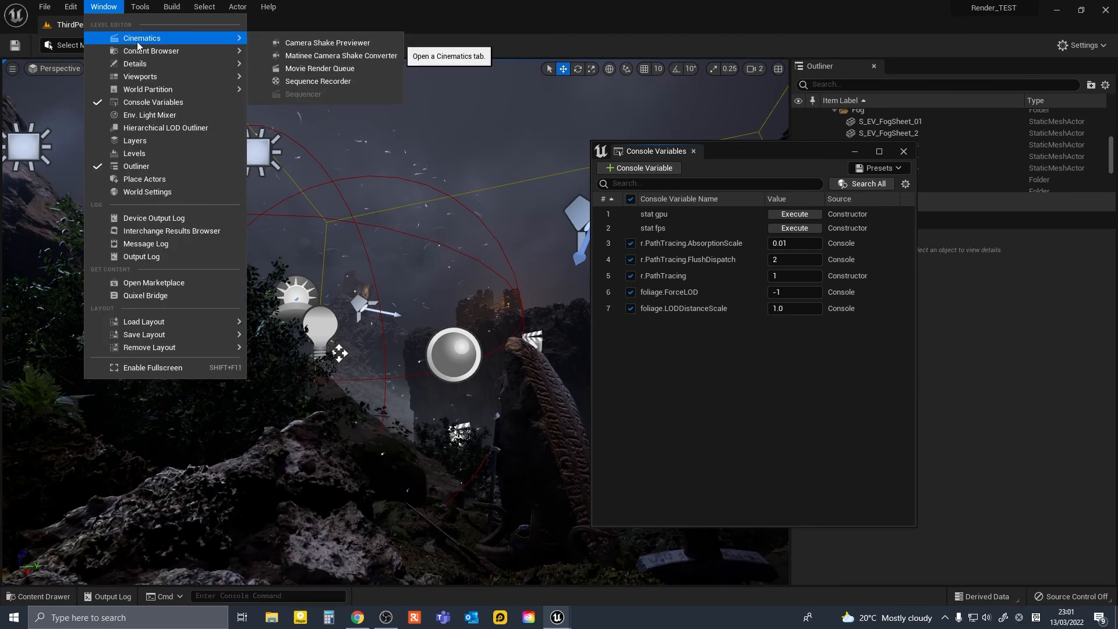
Step: In Movie Render Queue, view the render job's Console Variables overrides, including foliage.LODDistanceScale
{"action": "left_click", "coordinate": [321, 69]}
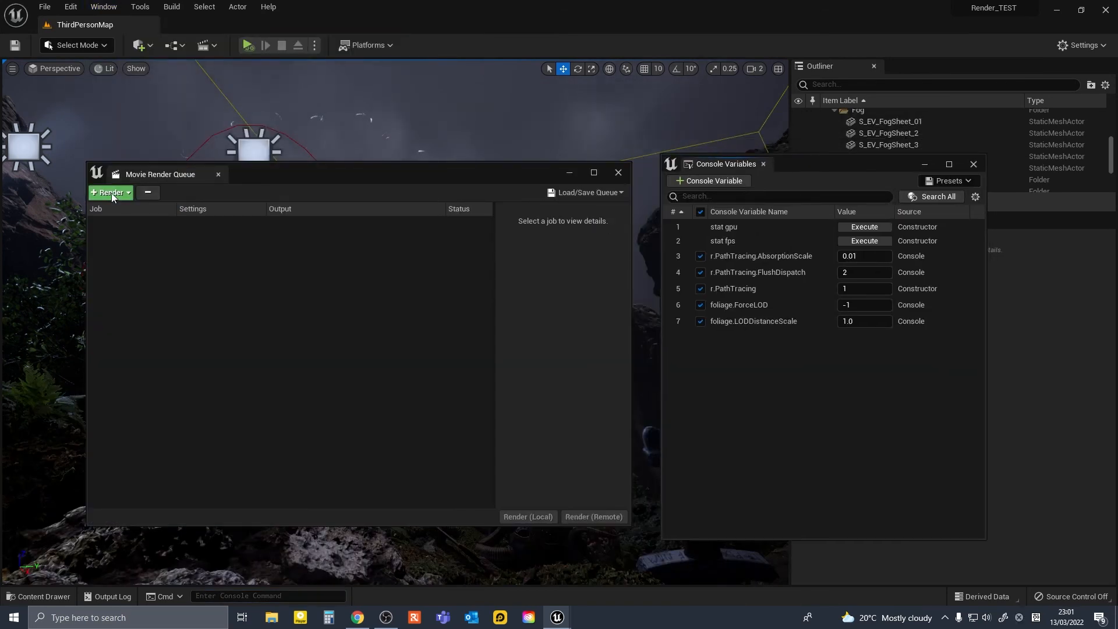
{"action": "left_click", "coordinate": [110, 193]}
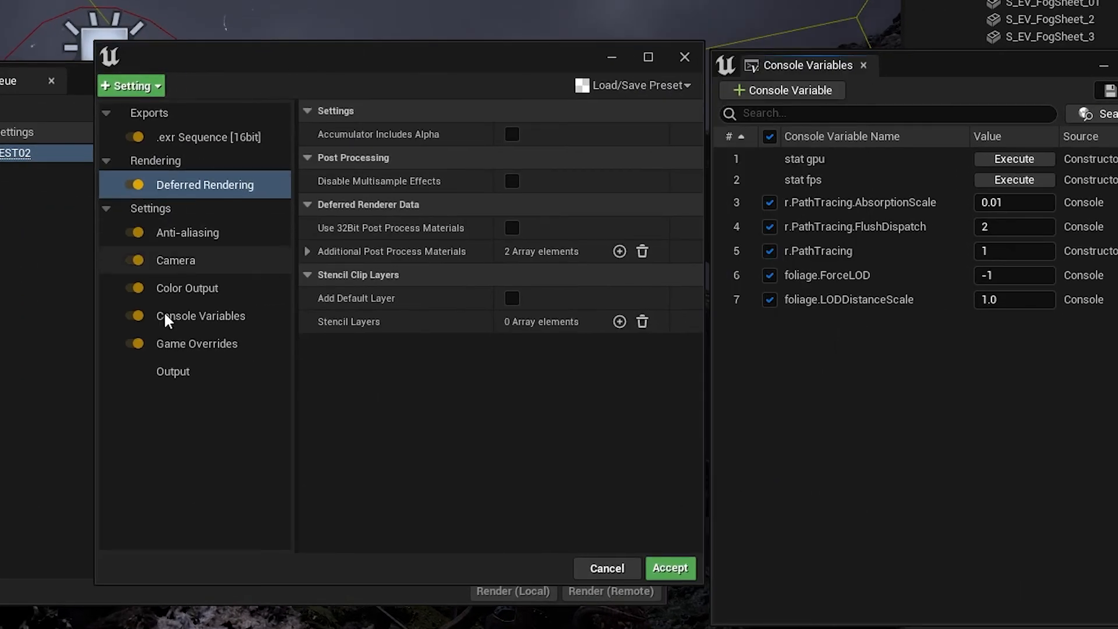
{"action": "left_click", "coordinate": [201, 315]}
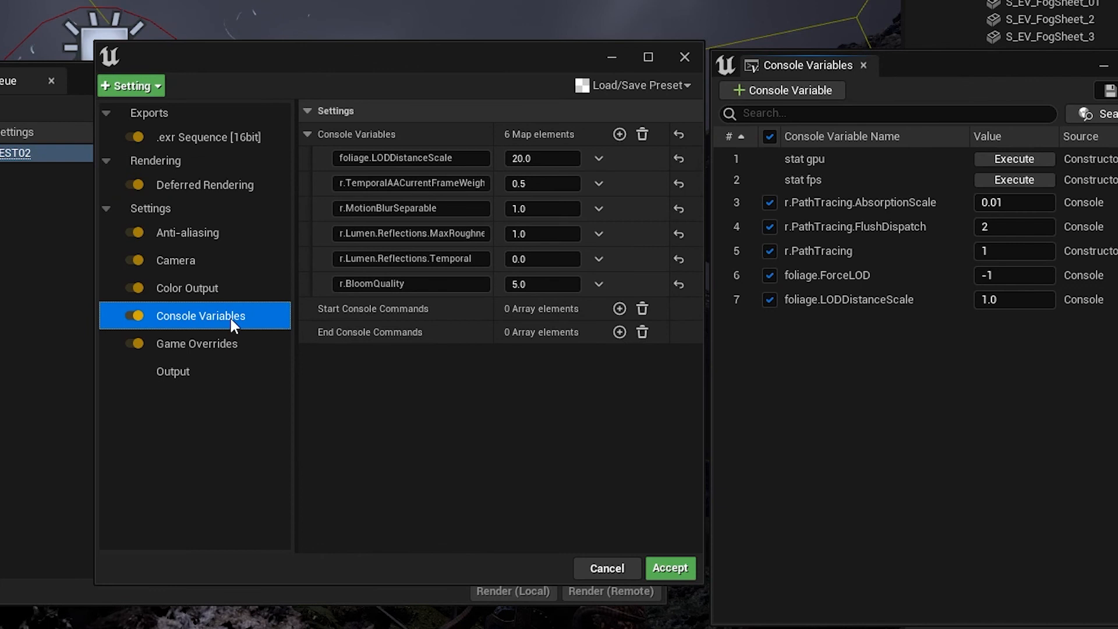
{"action": "mouse_move", "coordinate": [488, 129]}
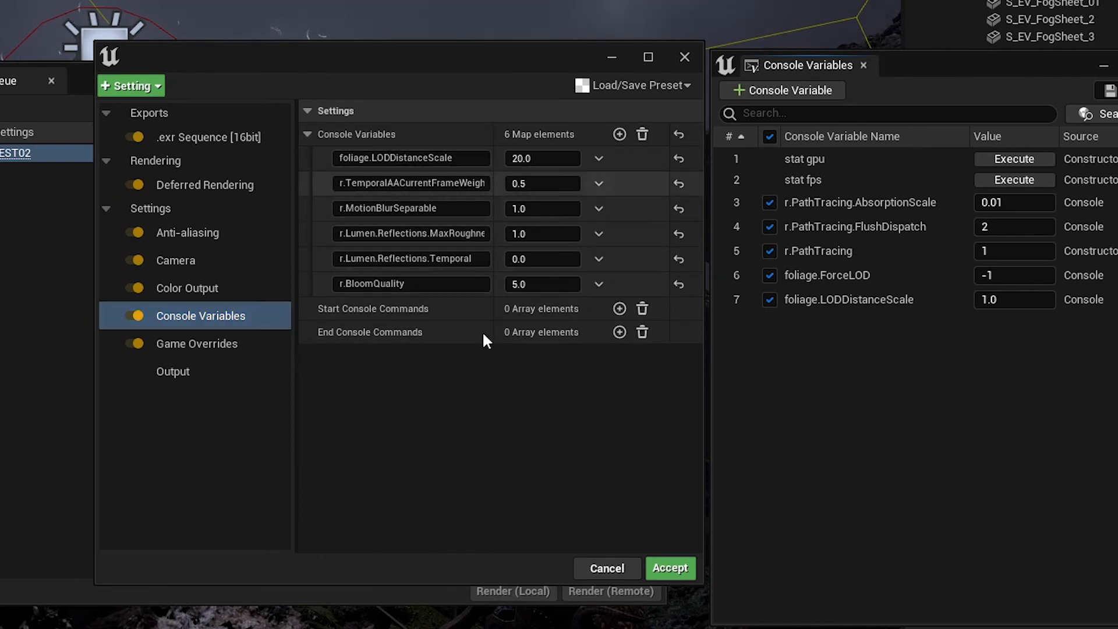
{"action": "left_click", "coordinate": [668, 568]}
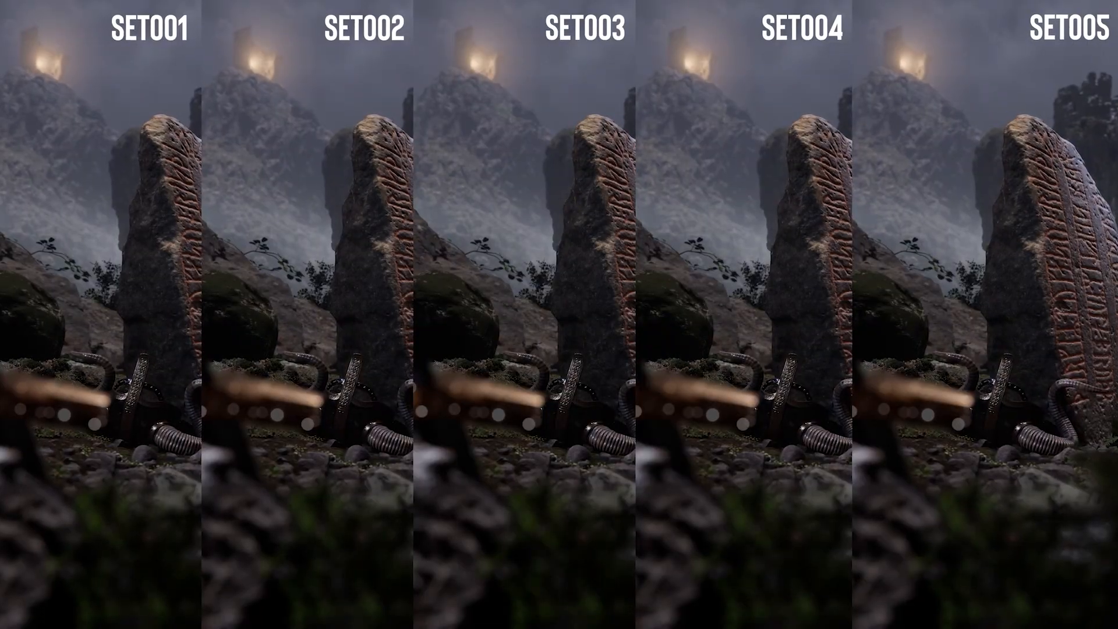